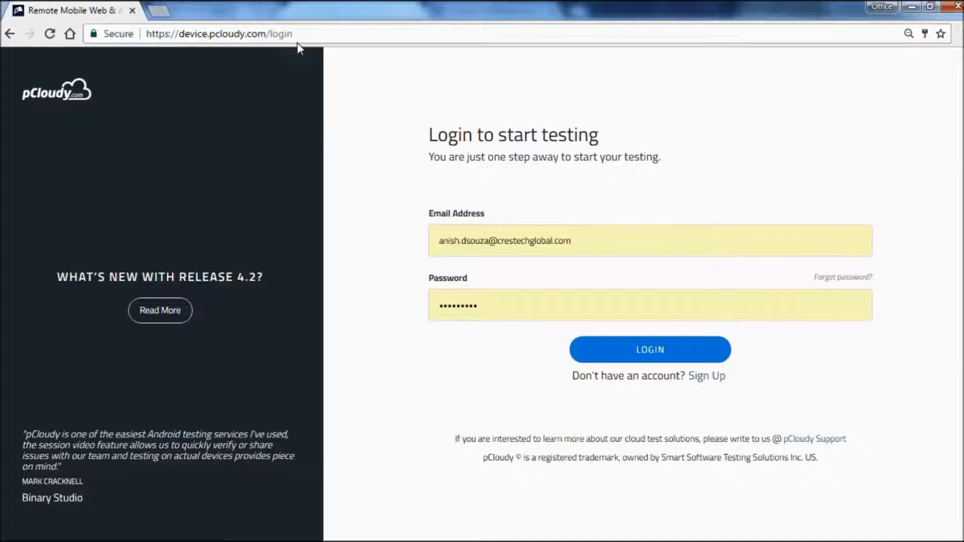
Step: Submit the prefilled email and password on the pCloudy login page
click(220, 33)
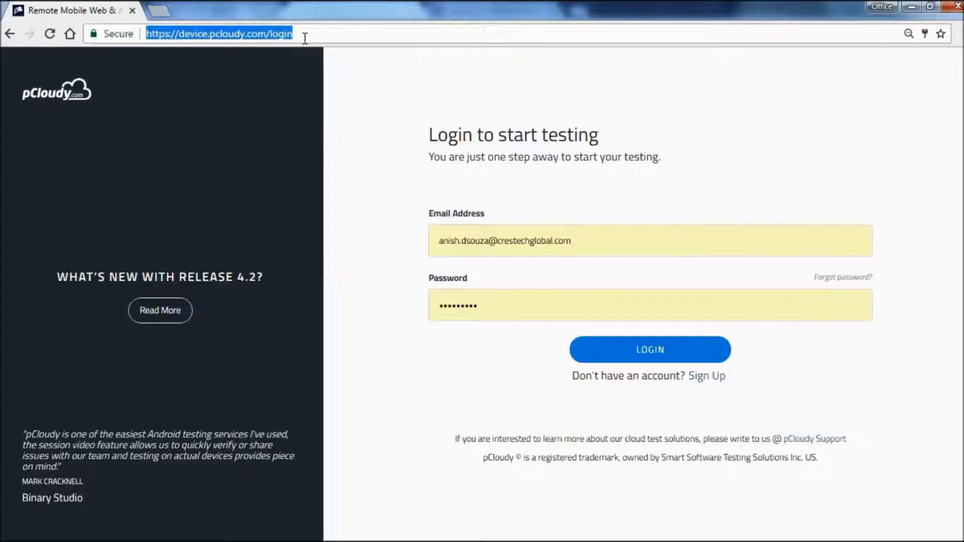
mouse_move(537, 249)
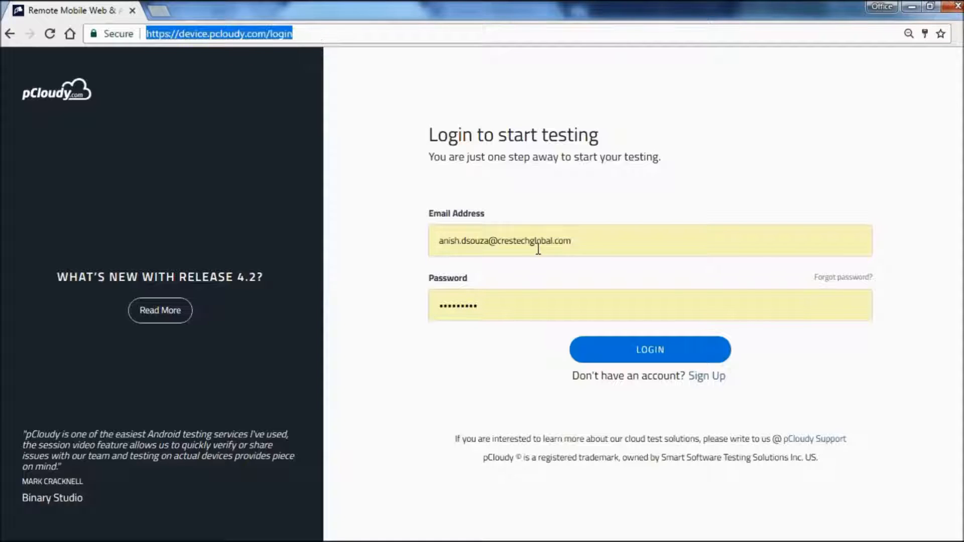
mouse_move(646, 372)
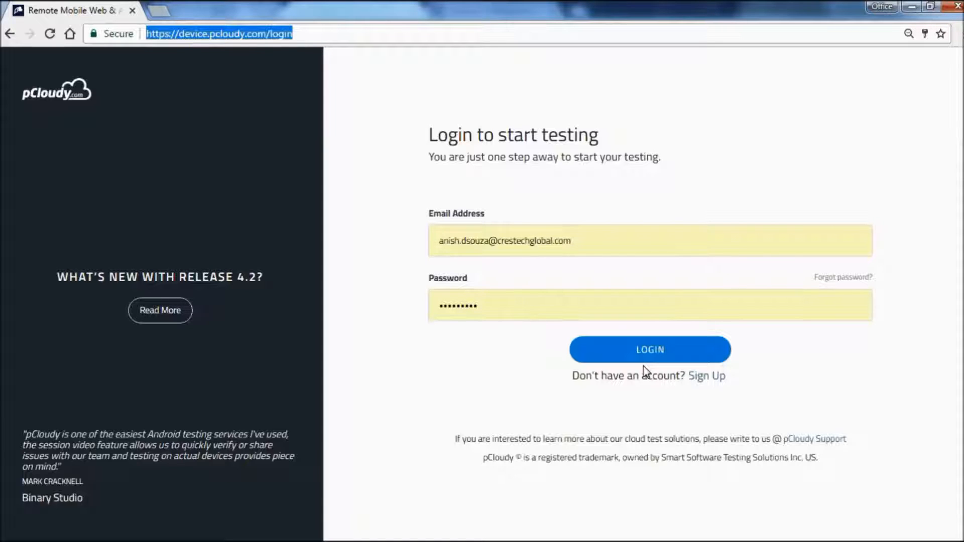
click(649, 349)
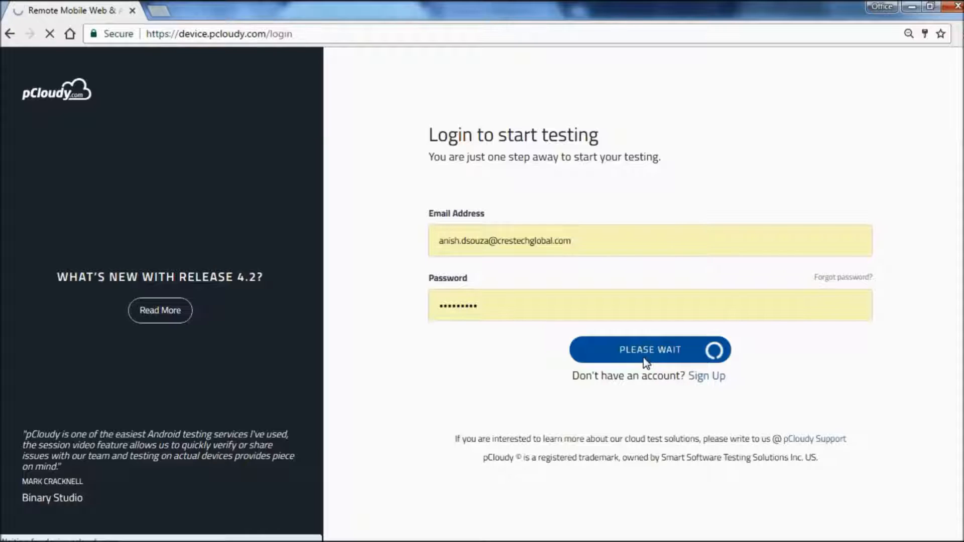
click(649, 350)
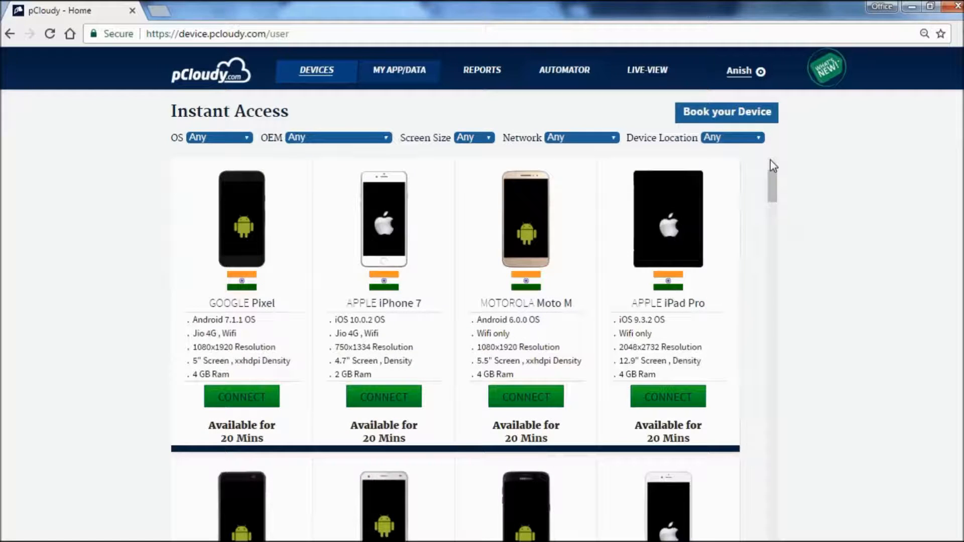
scroll(down, 3)
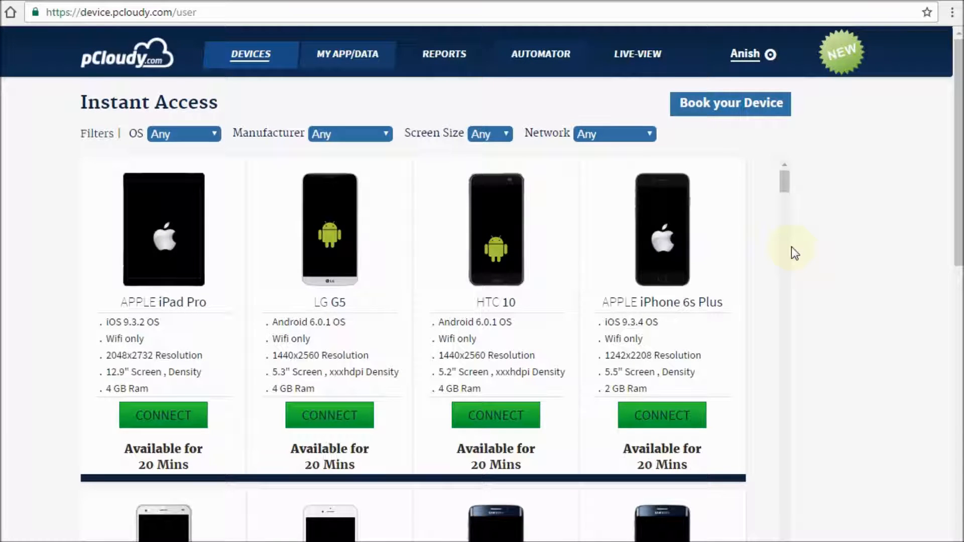
mouse_move(789, 189)
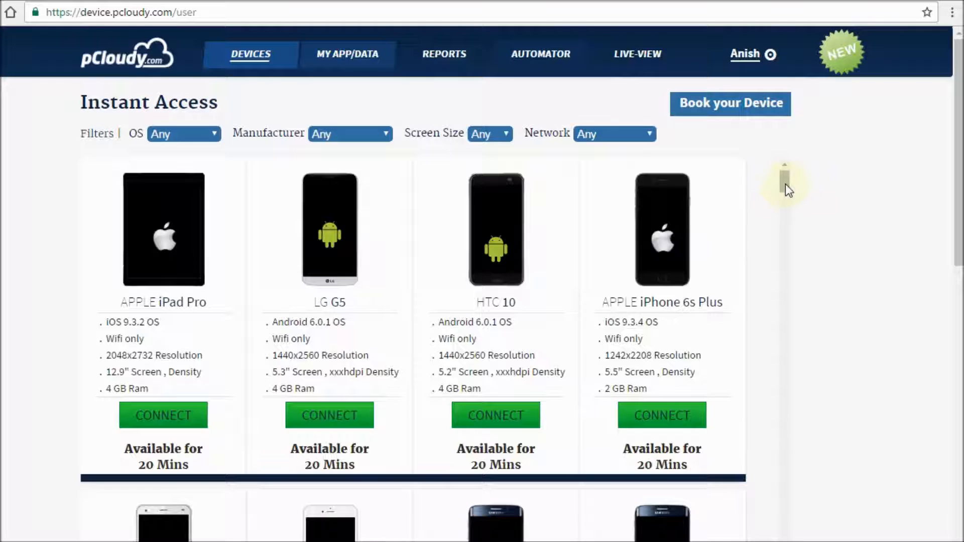
scroll(down, 3)
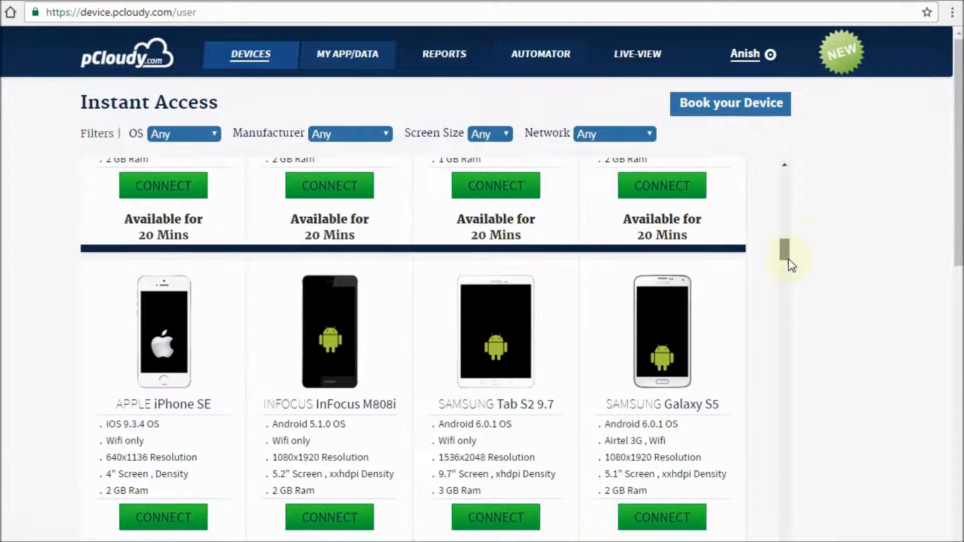
scroll(up, 3)
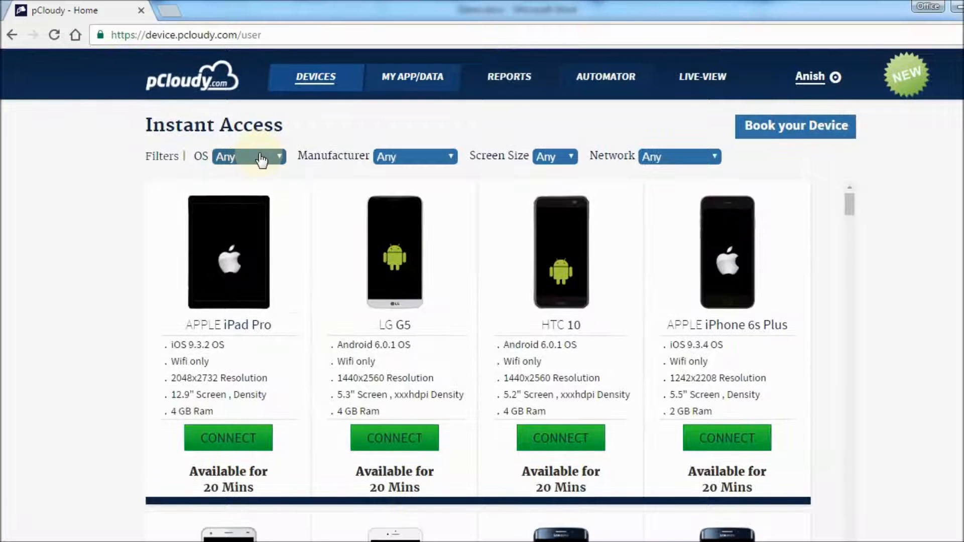
mouse_move(548, 157)
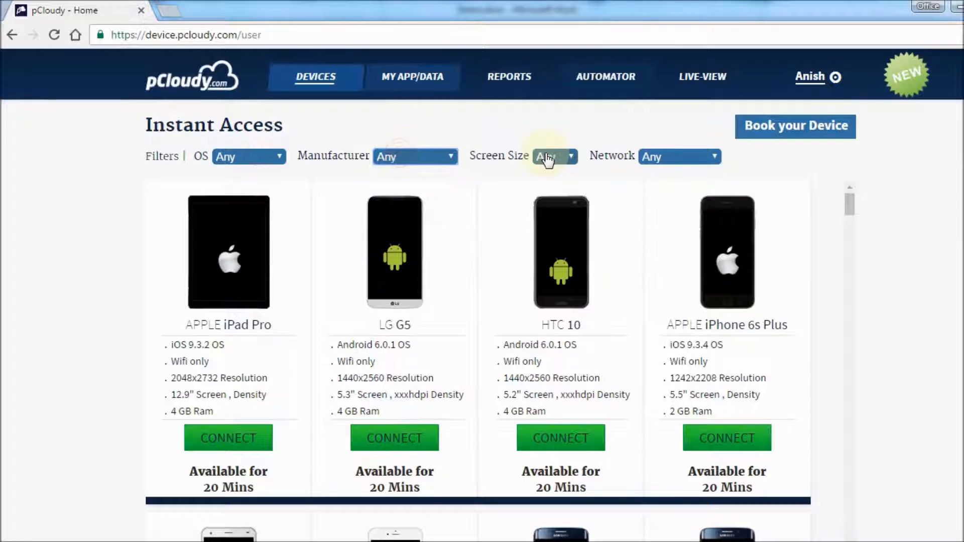
click(680, 156)
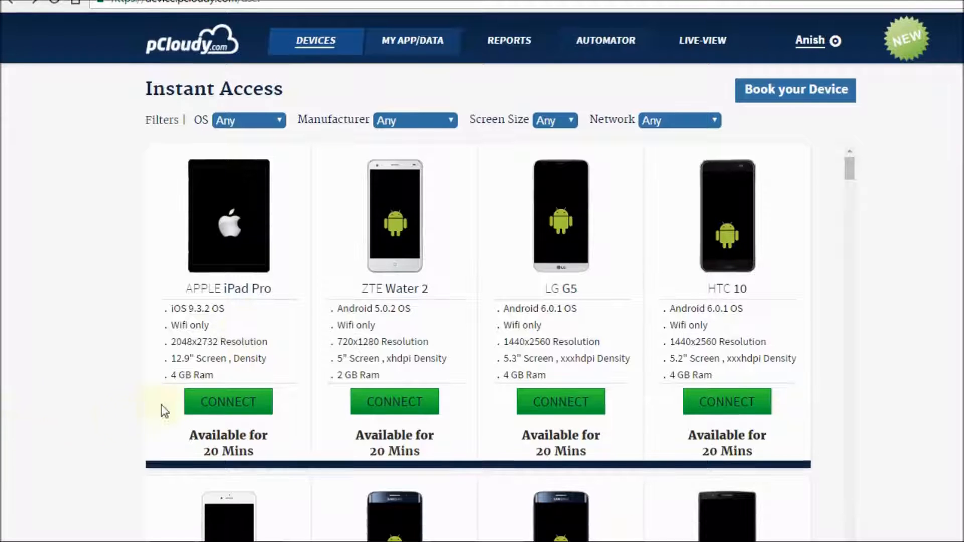
mouse_move(228, 402)
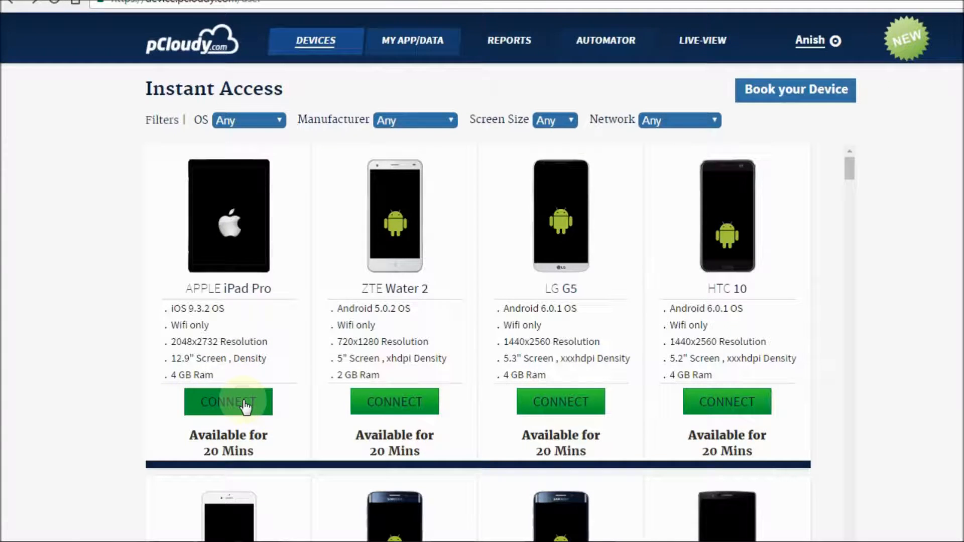
click(228, 402)
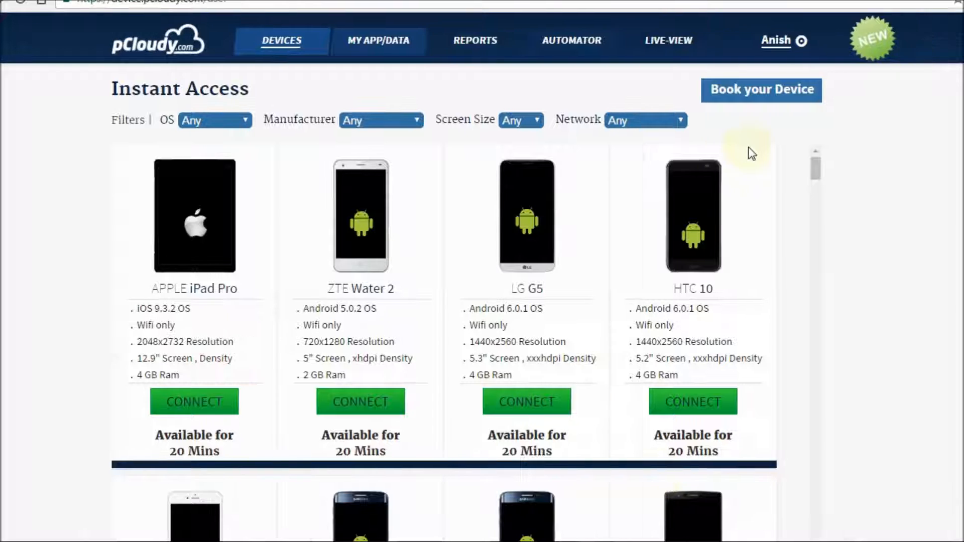
Step: Book the Wifi-only Samsung S6 Edge for 15 minutes at 3:30 pm on 21 Sep 16
click(761, 90)
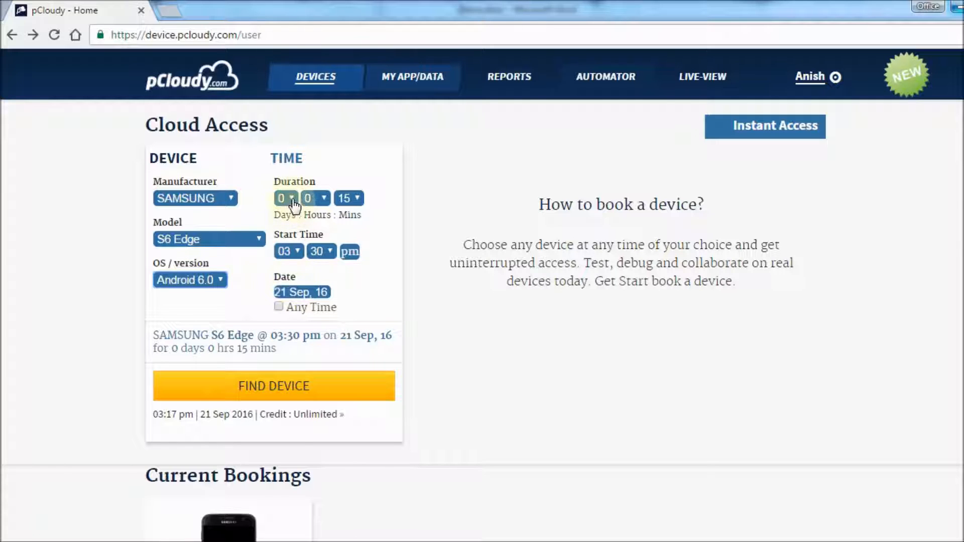
mouse_move(274, 386)
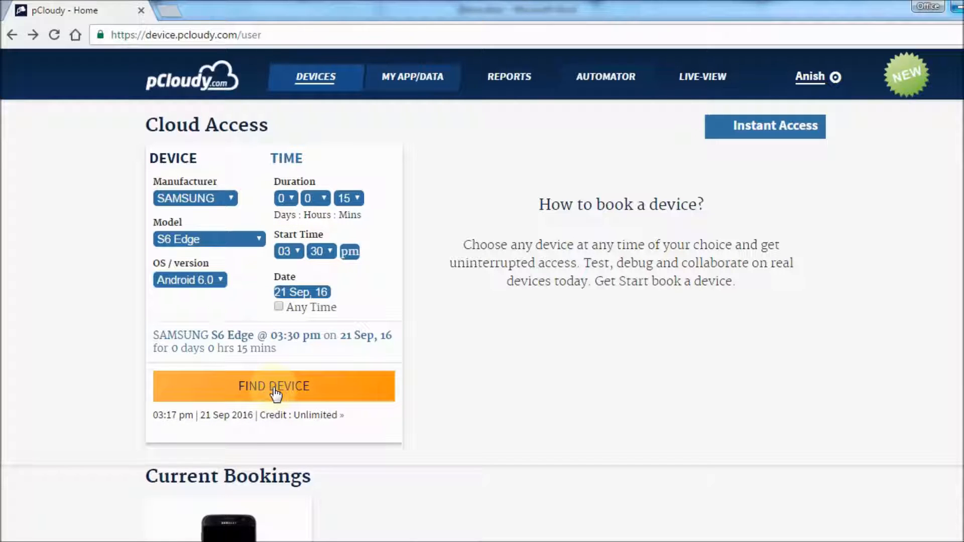
click(274, 386)
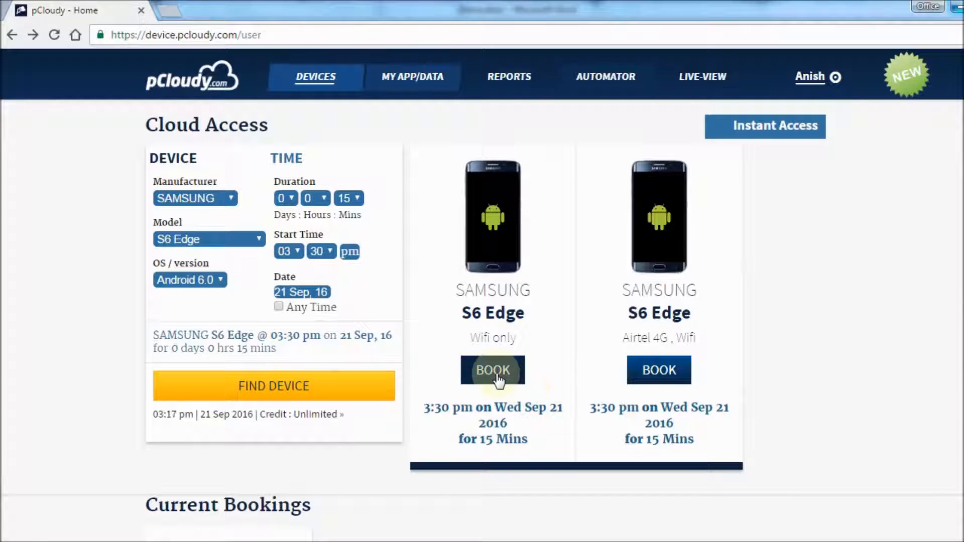
click(493, 369)
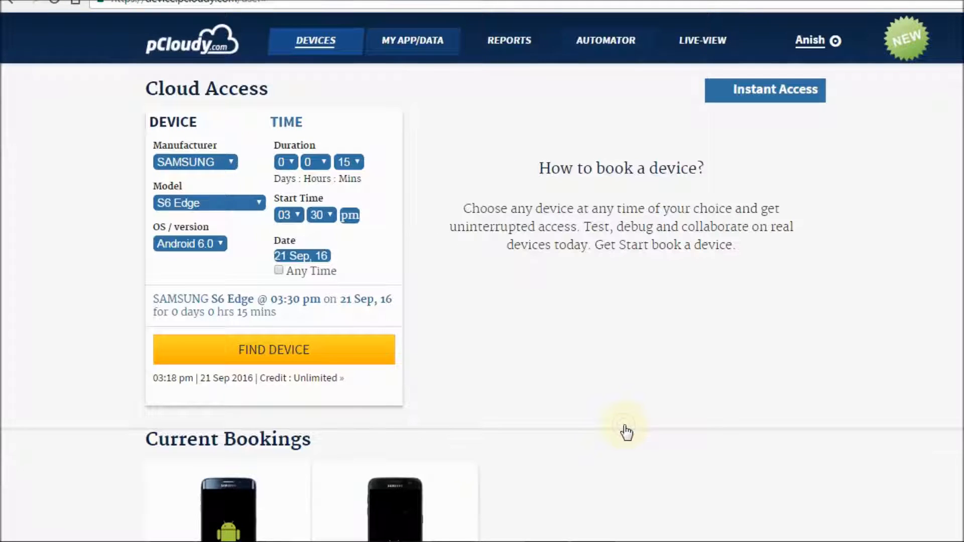
scroll(down, 3)
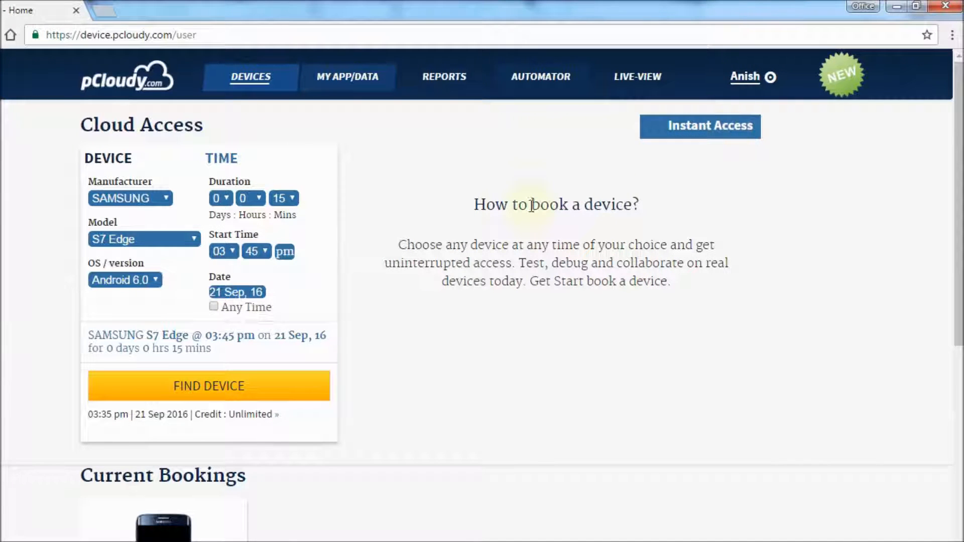
mouse_move(428, 240)
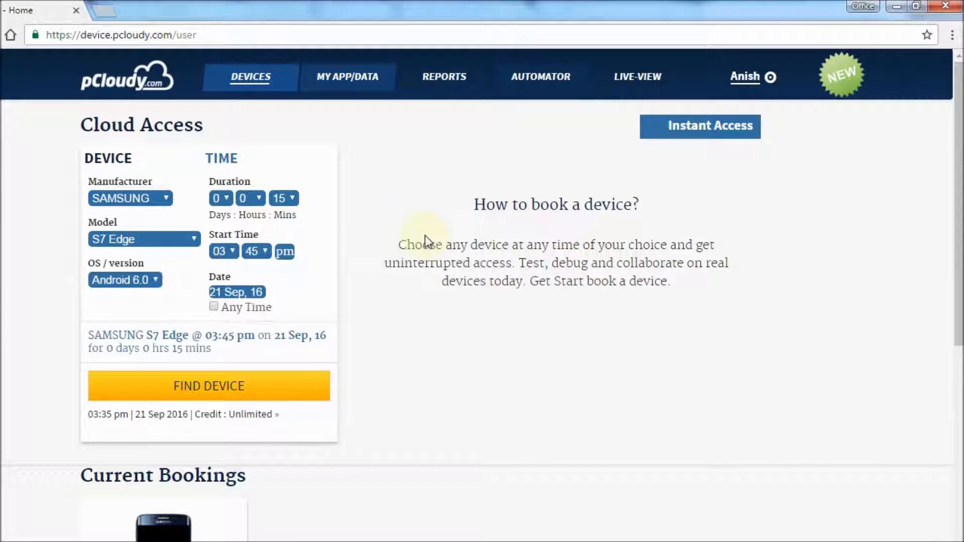
Step: Connect to the booked Galaxy S6 Edge from the Devices list
click(250, 76)
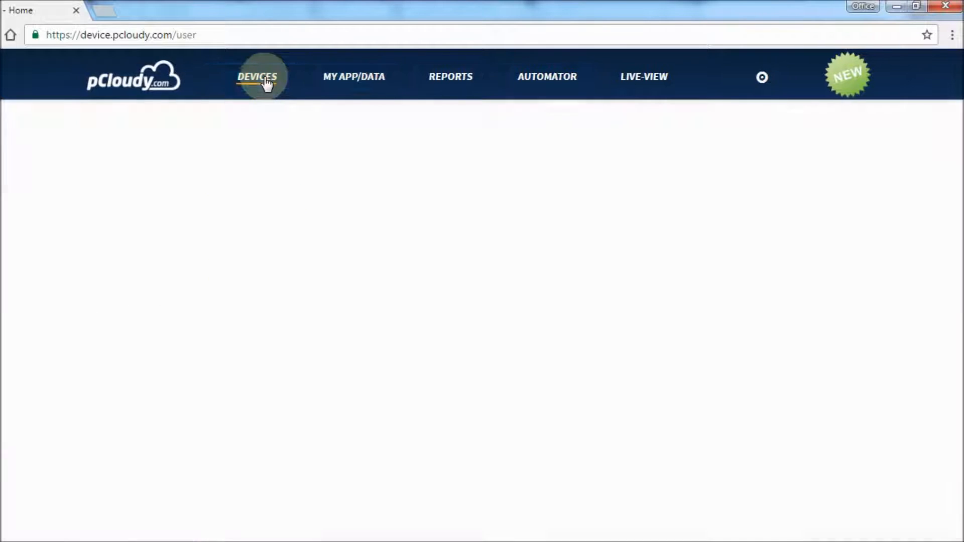
click(257, 76)
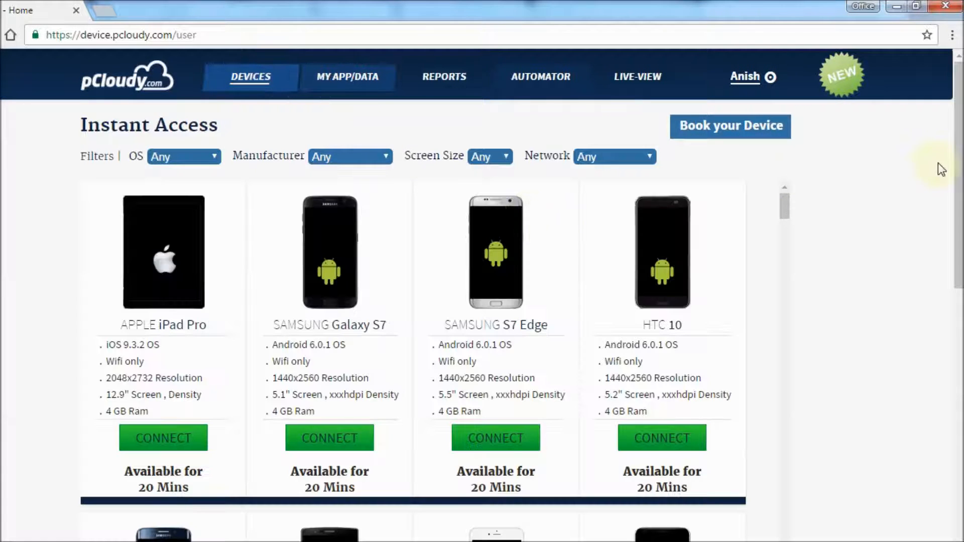
scroll(down, 3)
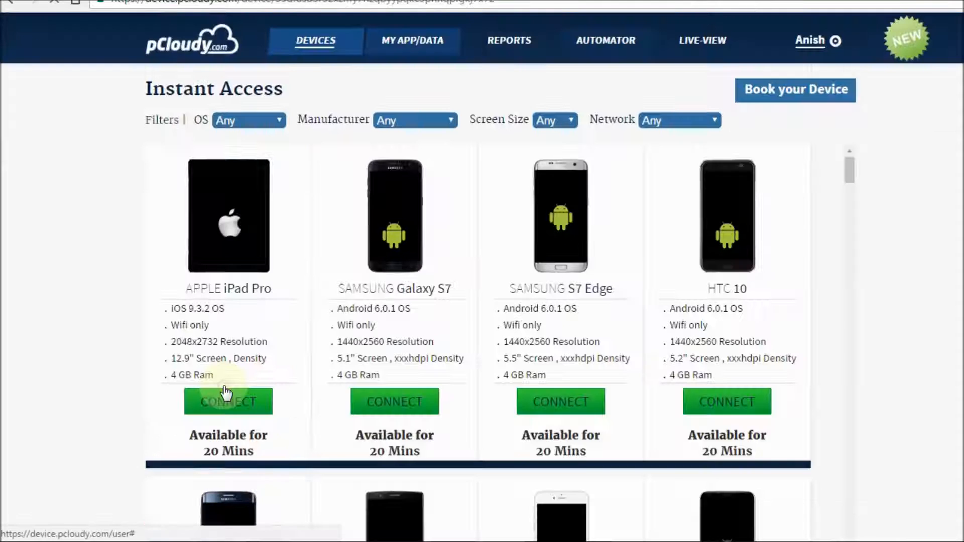
click(228, 401)
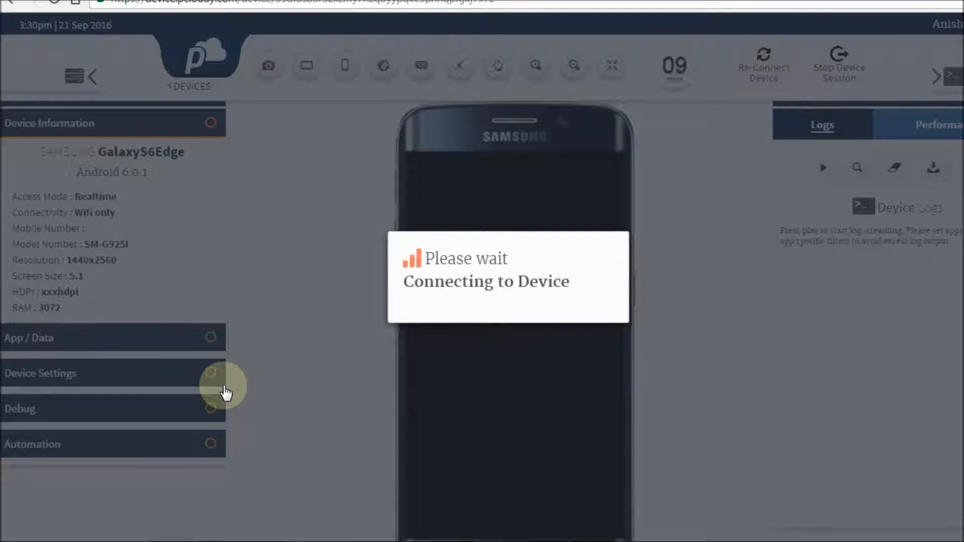
click(389, 77)
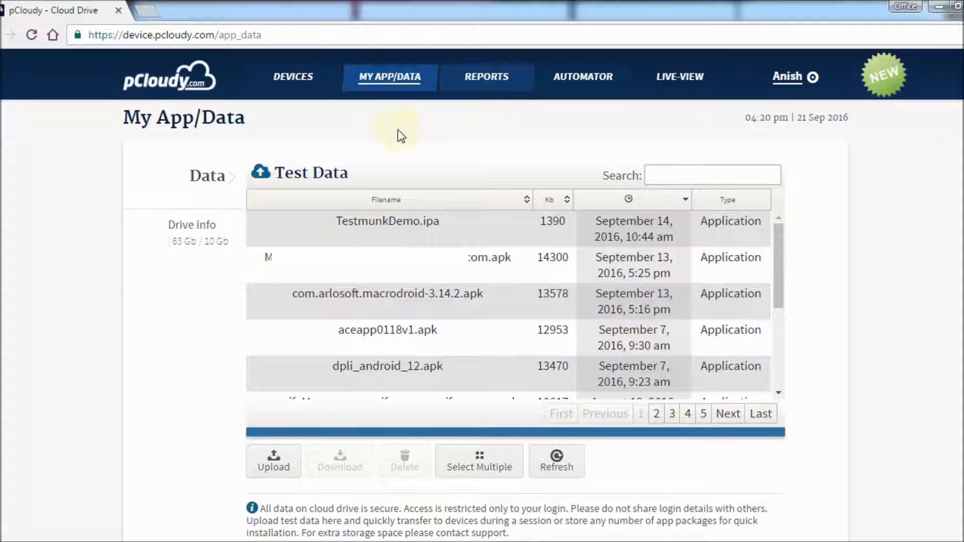
mouse_move(375, 176)
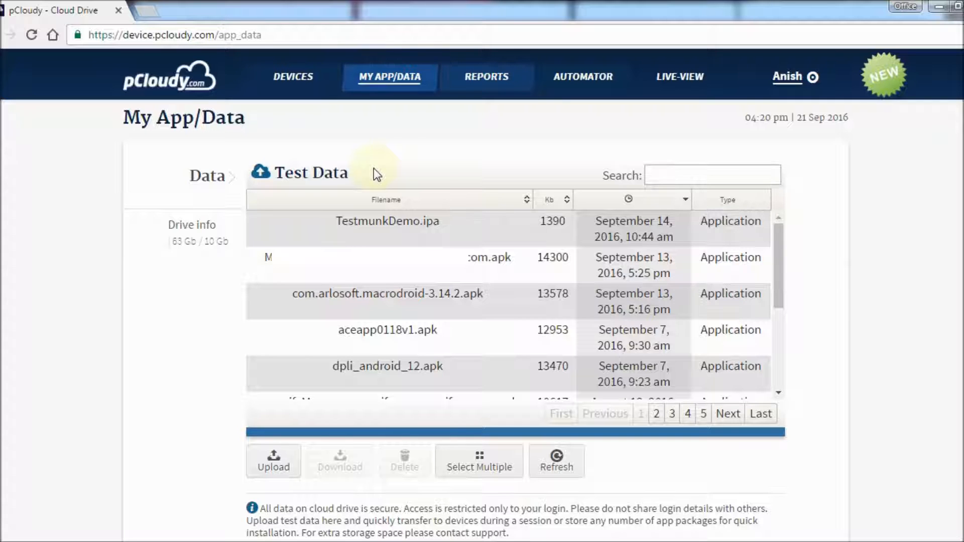
Step: Choose Zomato.apk and upload it to the My App/Data cloud drive
click(273, 460)
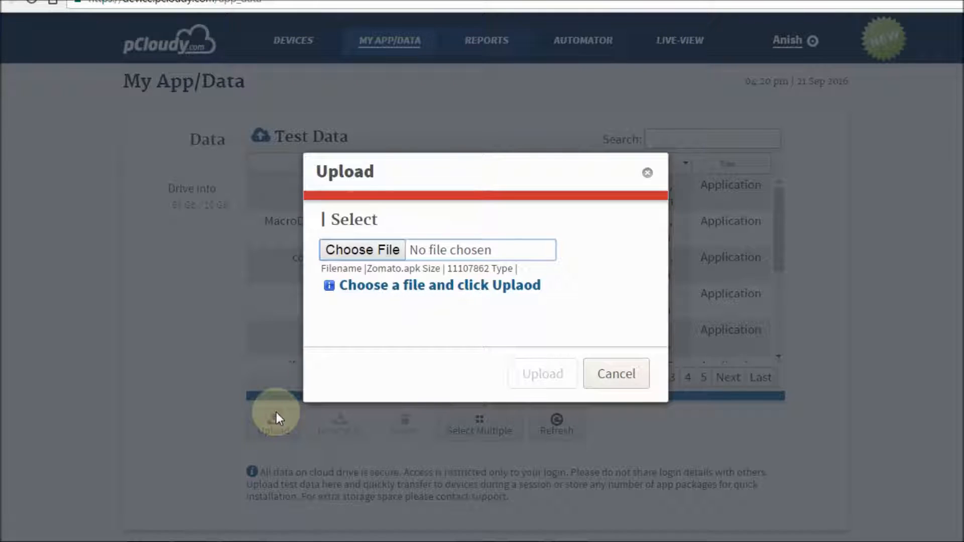
click(362, 250)
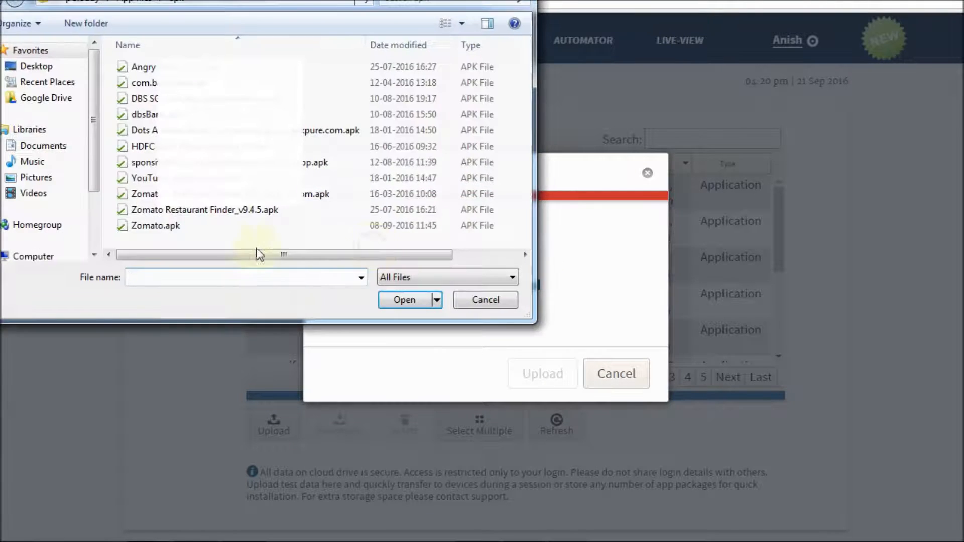
click(404, 299)
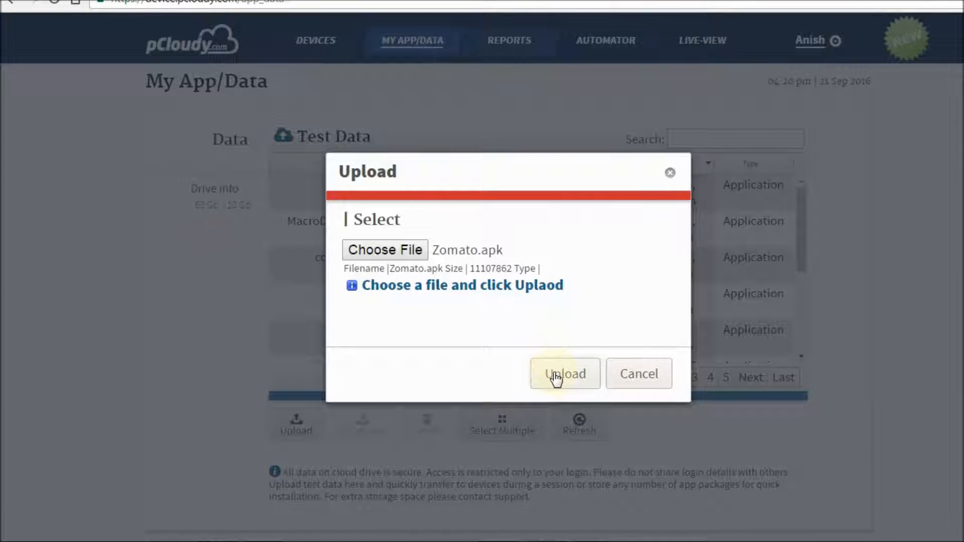
click(563, 373)
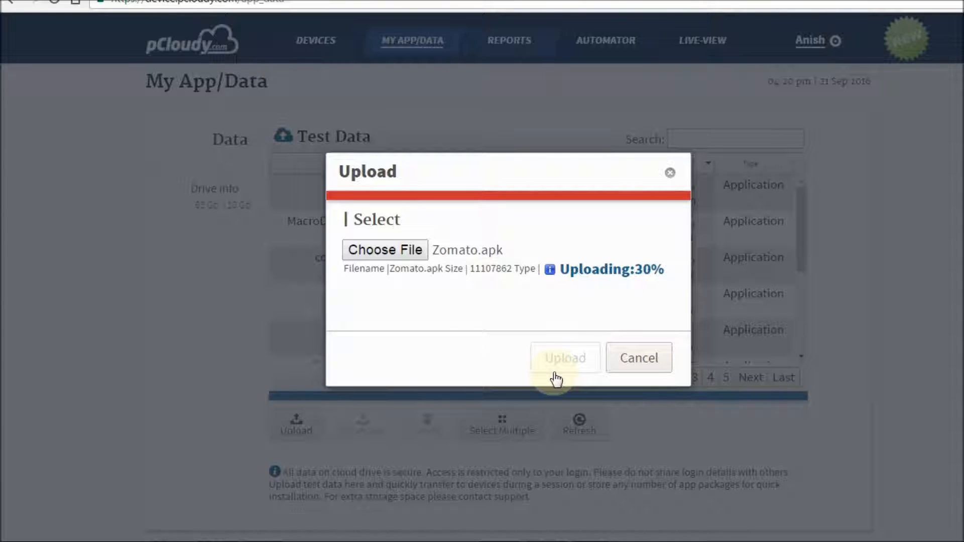
click(315, 40)
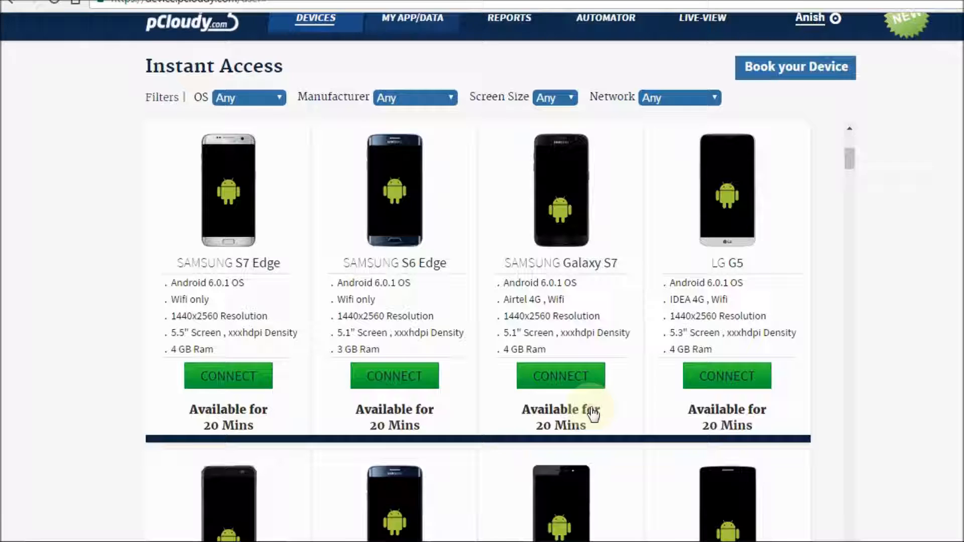
Step: Connect to a Samsung phone, browse Apps and Home, then expand App / Data
click(560, 376)
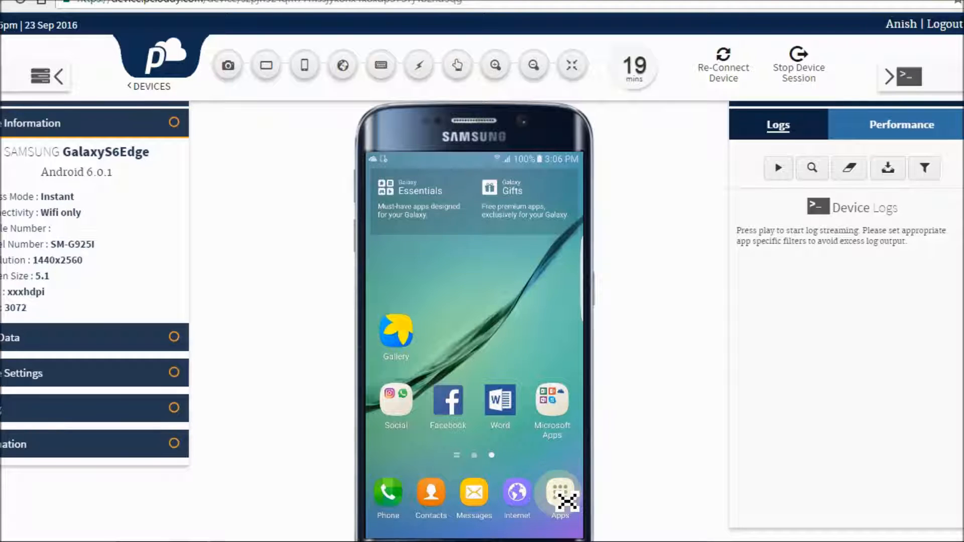
click(559, 495)
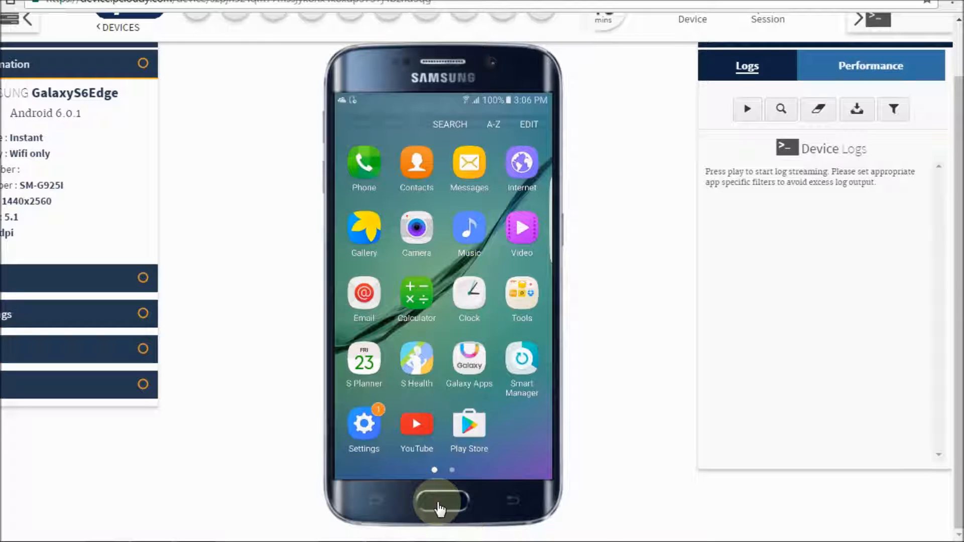
click(440, 501)
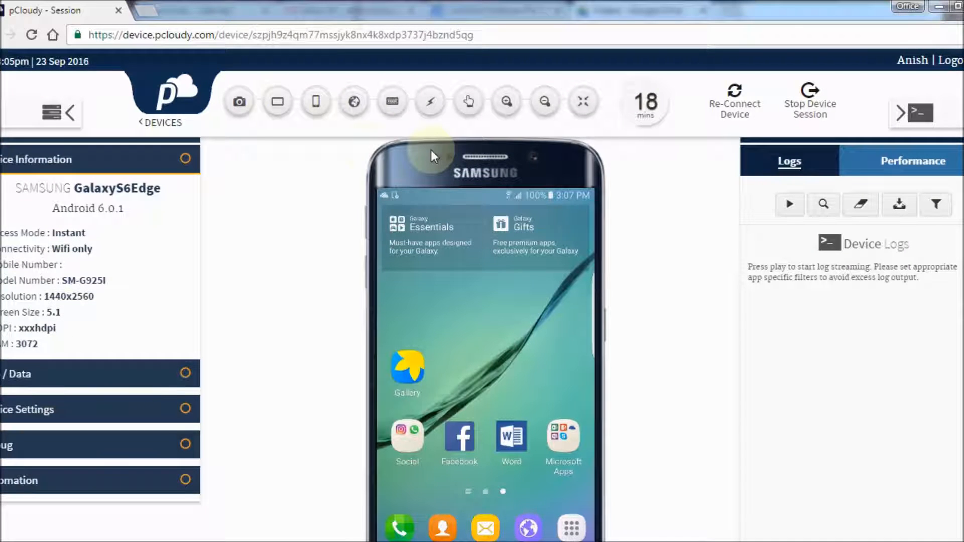
mouse_move(568, 133)
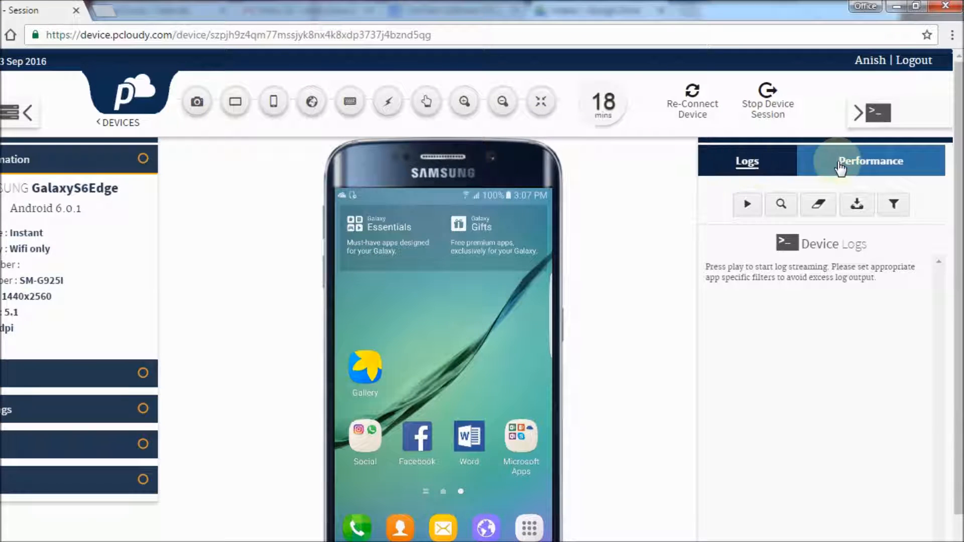
mouse_move(792, 351)
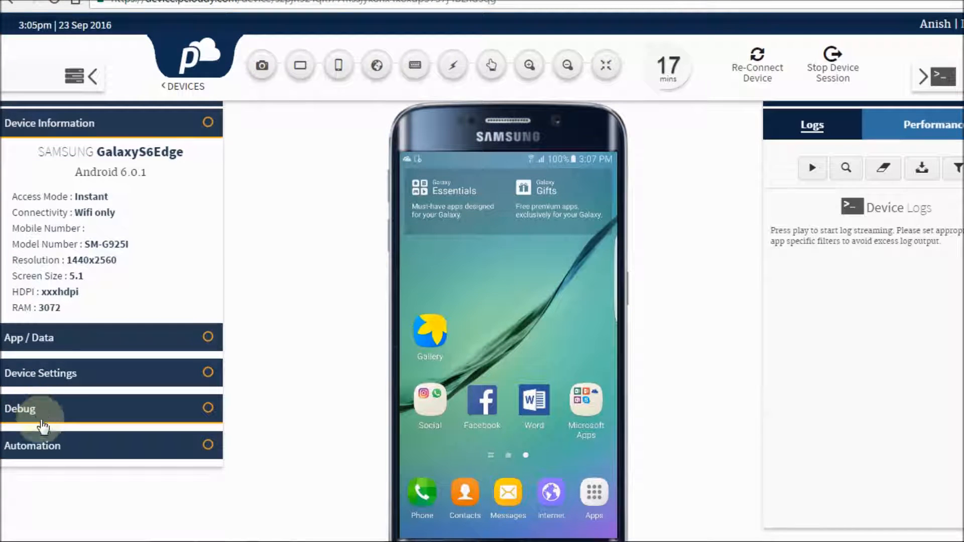
mouse_move(44, 449)
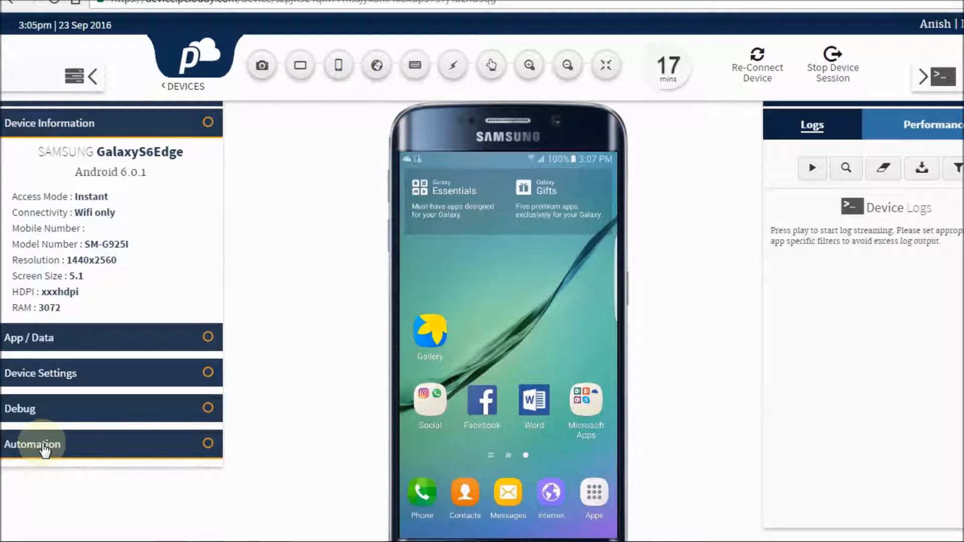
mouse_move(455, 372)
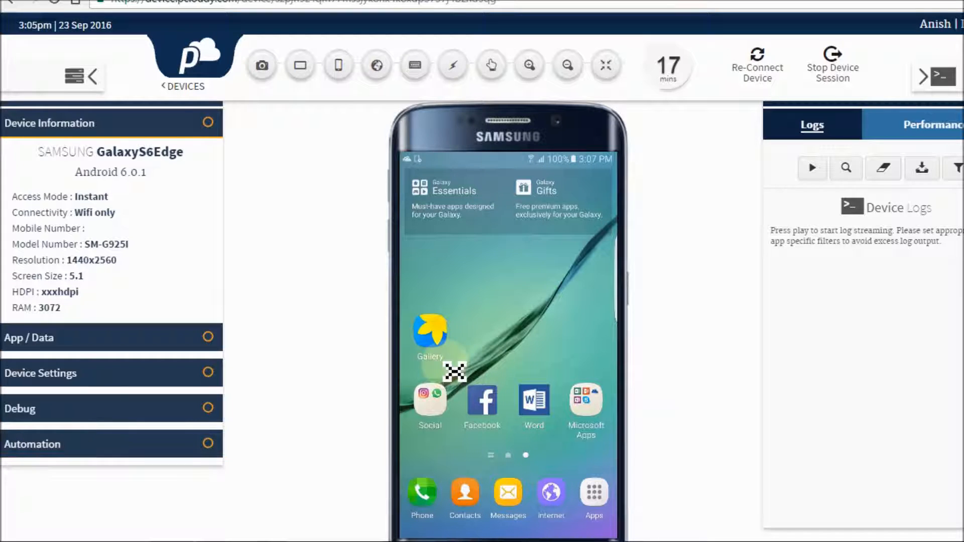
click(111, 338)
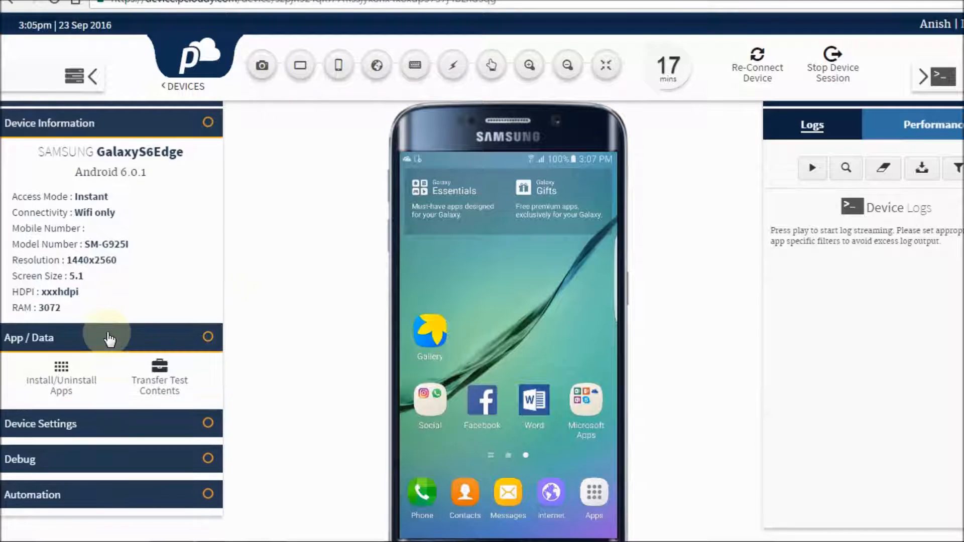
Step: Search the cloud drive for 'zomat', install Zomato.apk, and close the Applications dialog
click(61, 378)
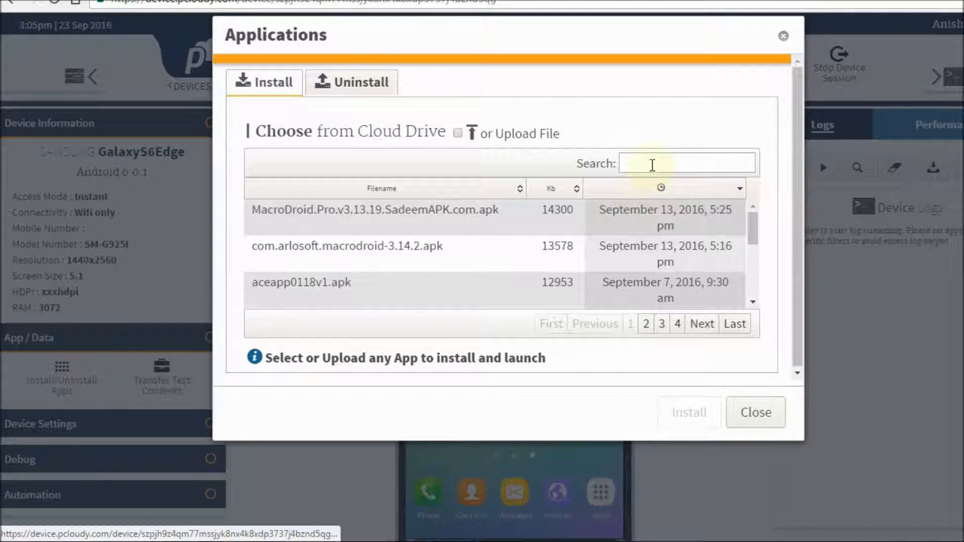
text(zom)
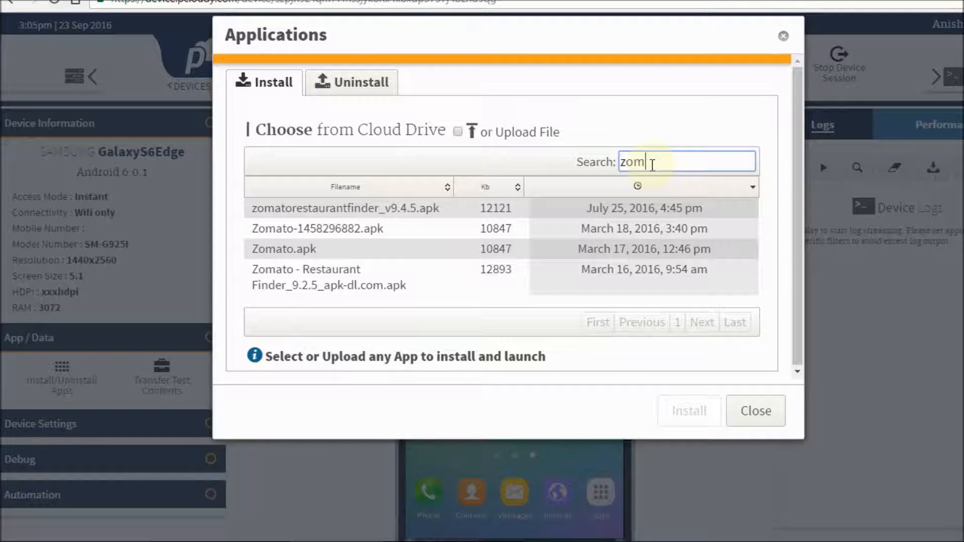
text(at)
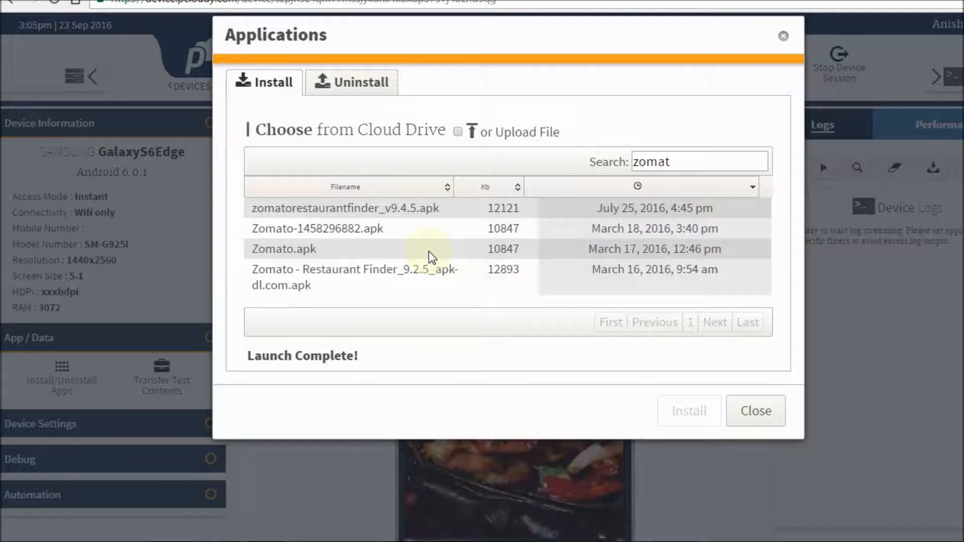
click(755, 410)
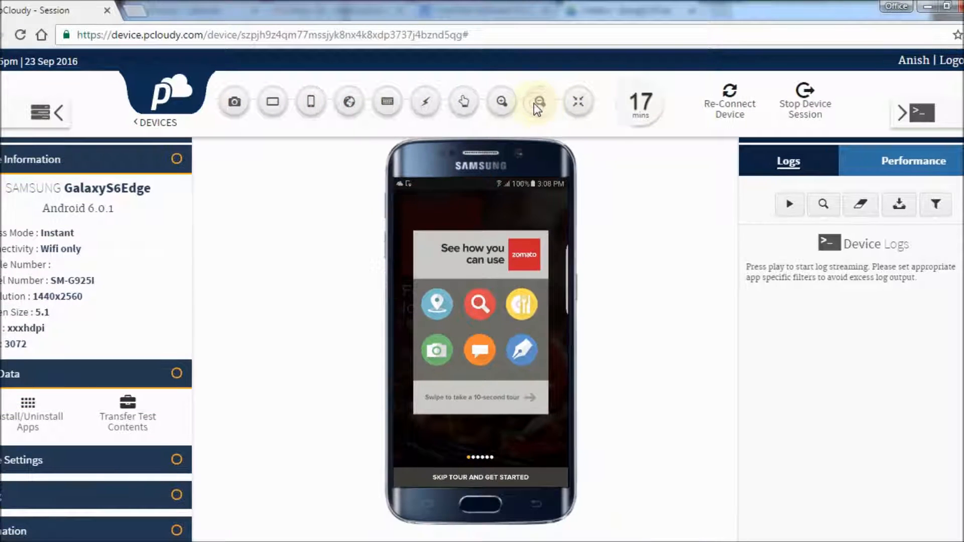
Step: Stream and filter the device logs while Zomato advances to its Bangalore restaurants
scroll(down, 3)
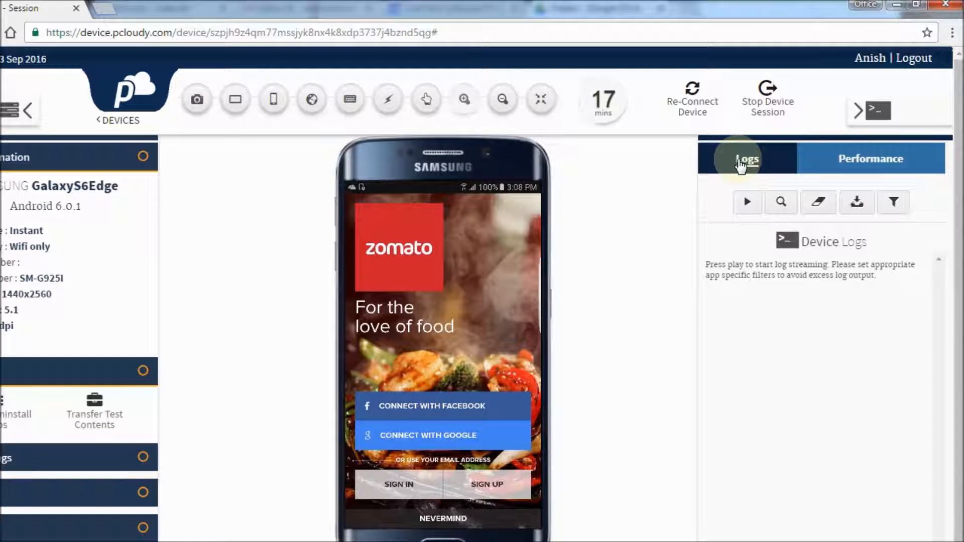
click(748, 203)
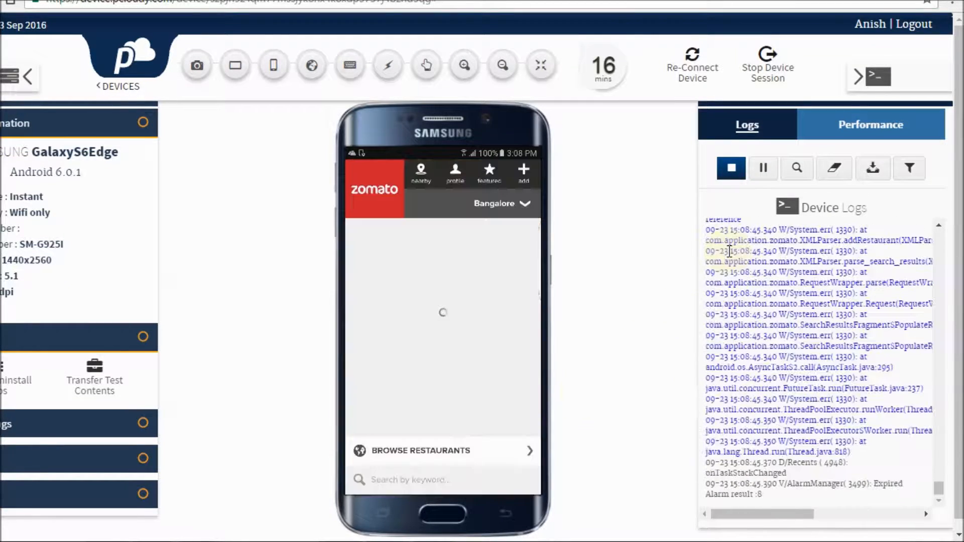
click(731, 168)
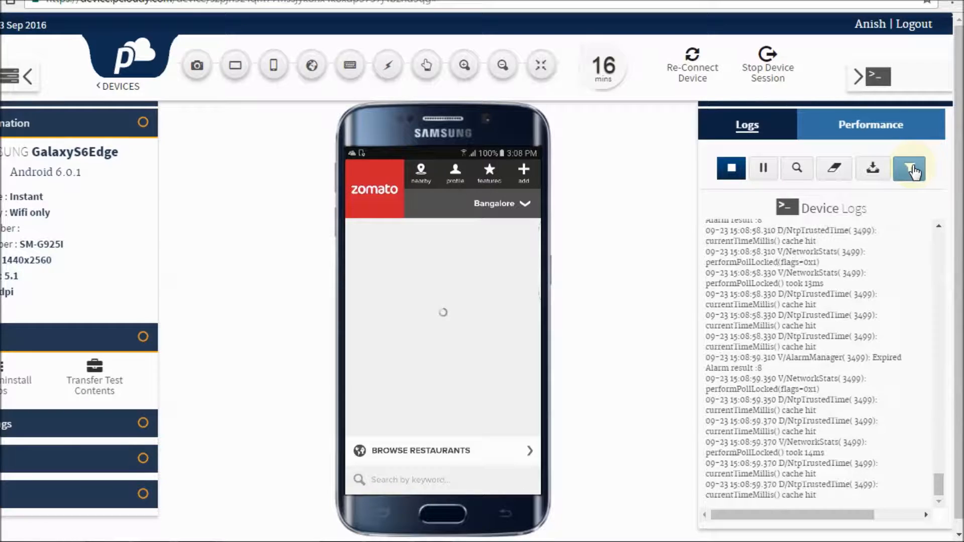
click(732, 168)
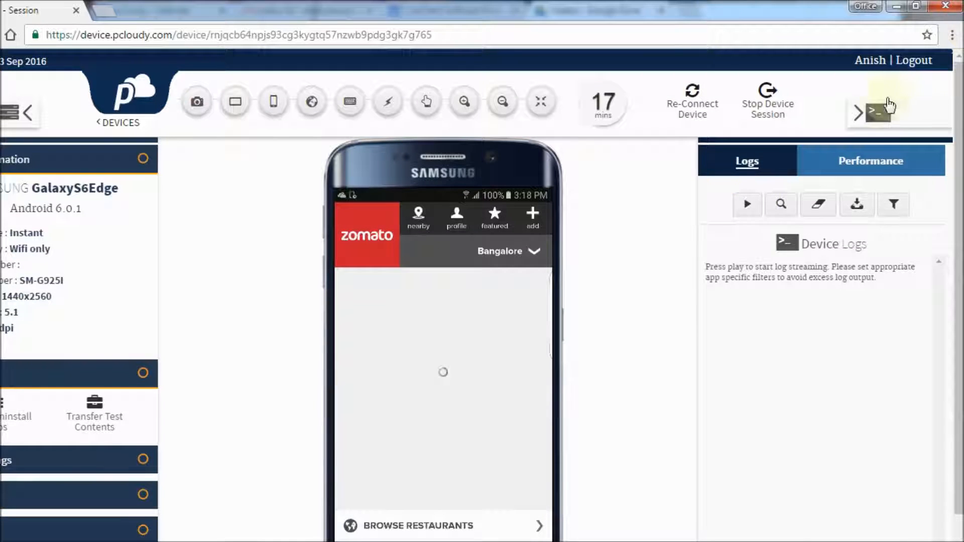
Step: Scroll through Zomato's memory, CPU and battery charts in the Performance tab
click(871, 160)
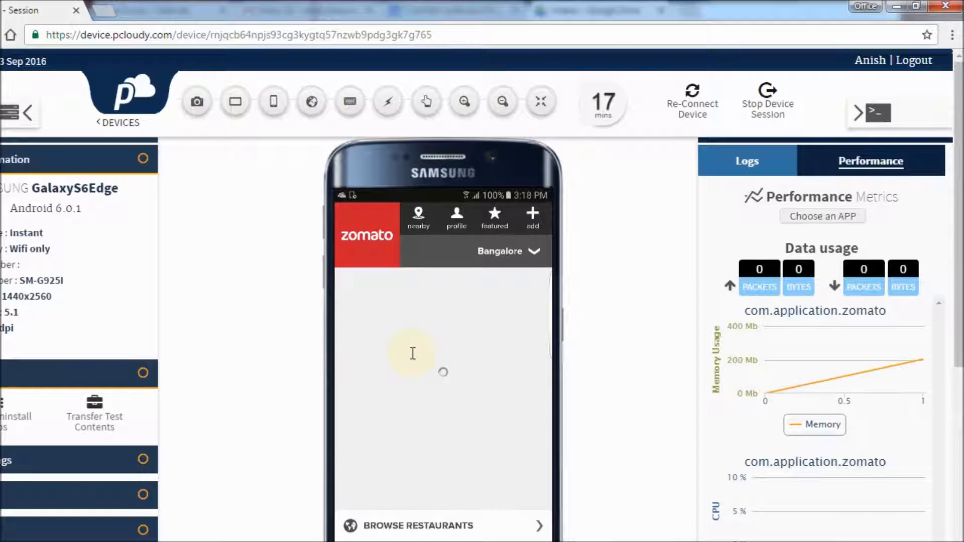
scroll(down, 3)
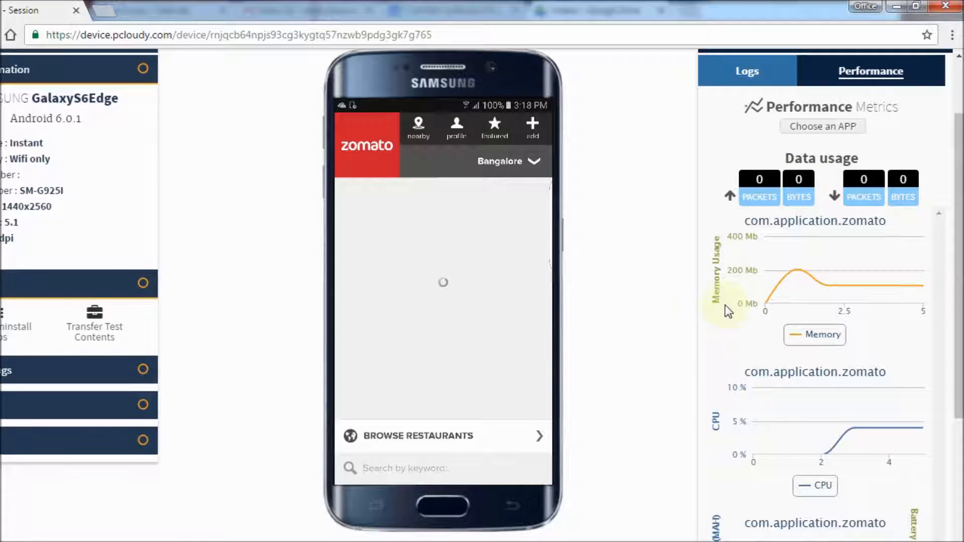
scroll(down, 3)
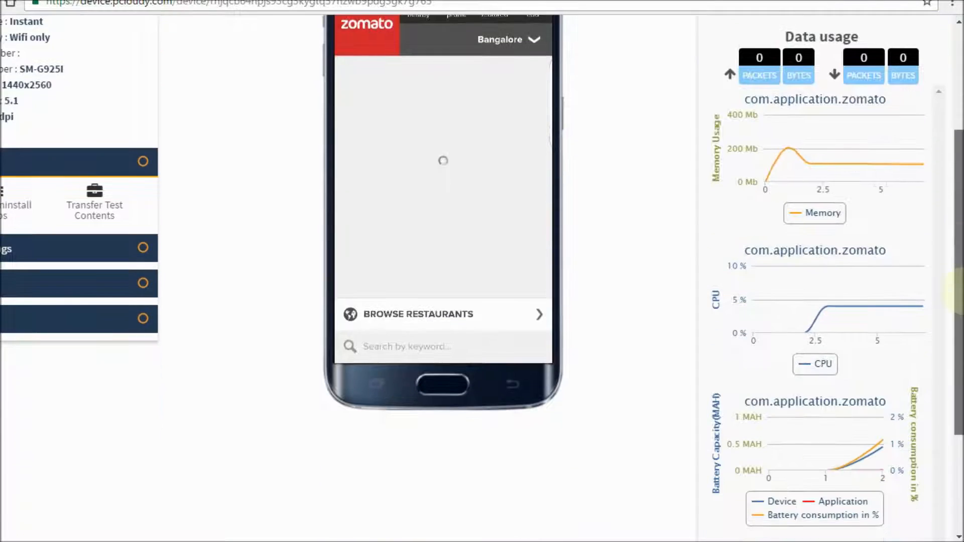
scroll(down, 3)
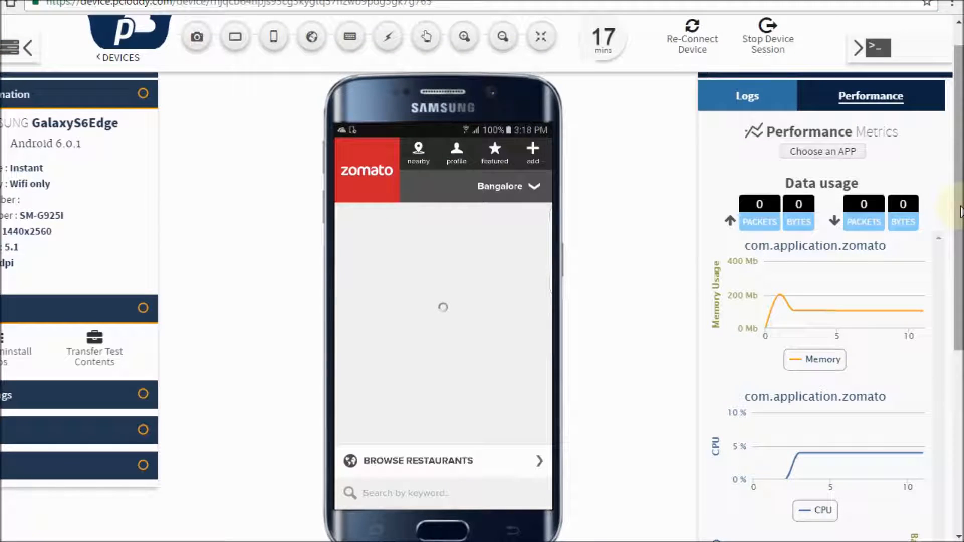
click(419, 153)
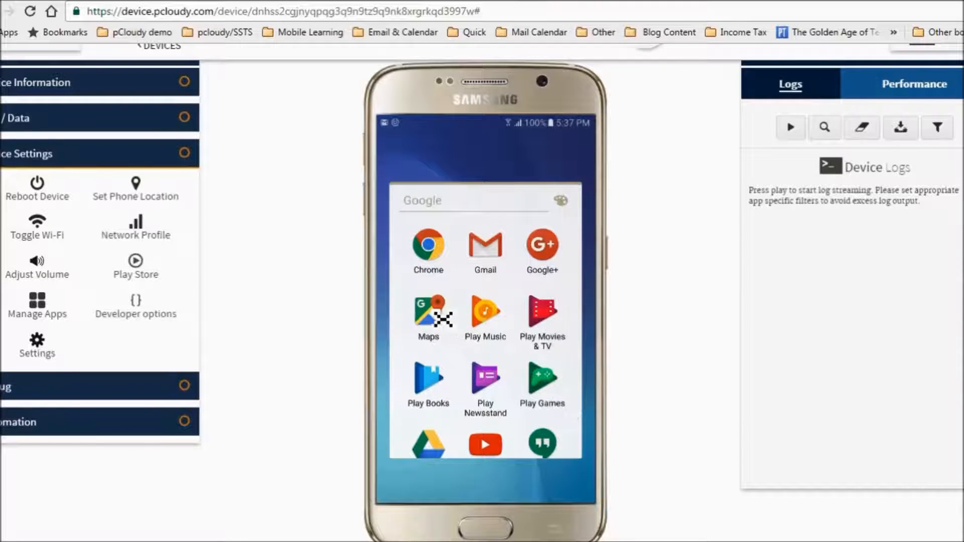
Step: Launch Maps from the phone's Google folder to show Bengaluru
click(428, 315)
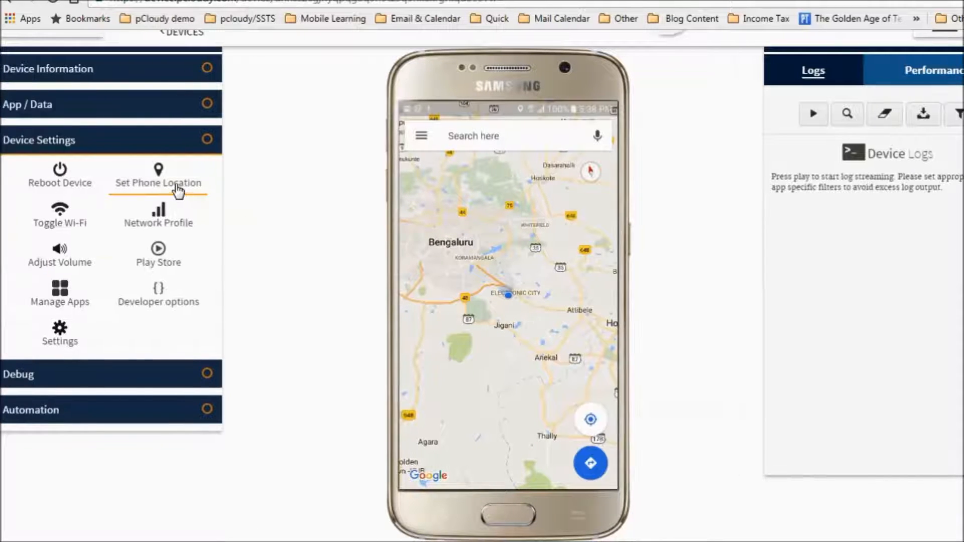
Step: Set the phone location to Perth, Australia, then reopen the location map and zoom out
click(157, 176)
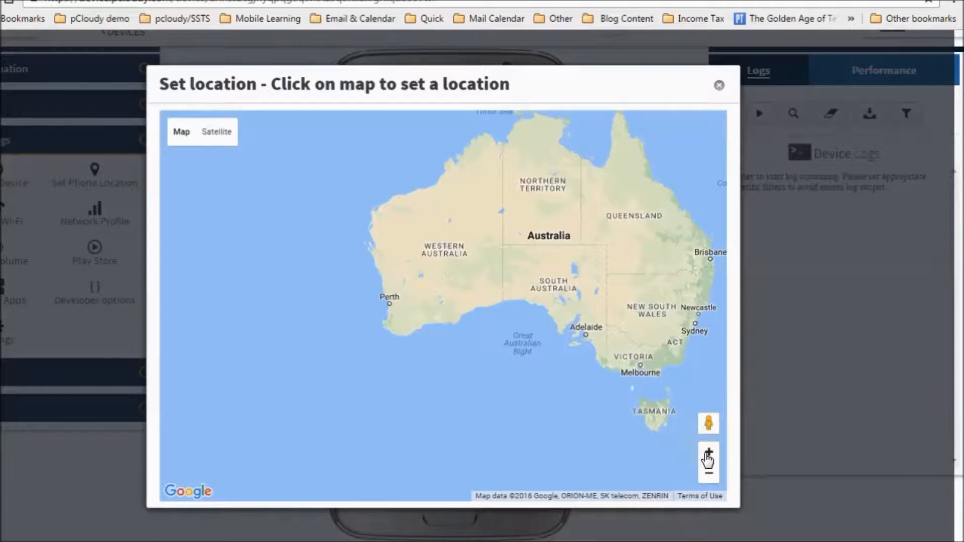
click(708, 454)
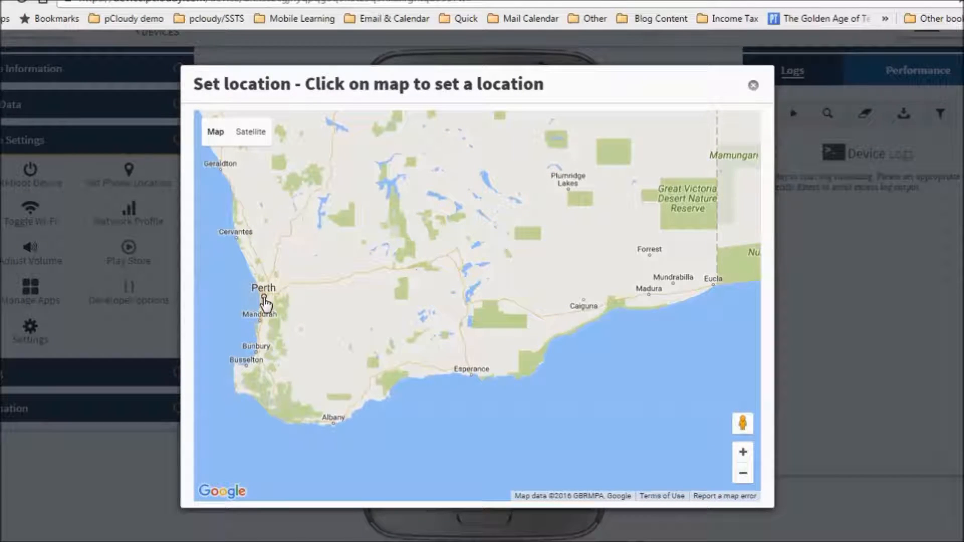
click(753, 85)
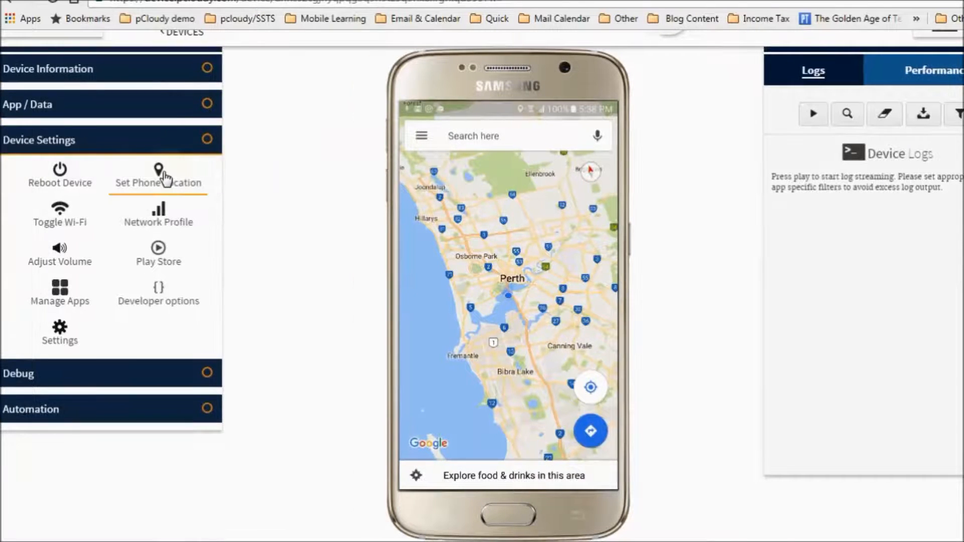
click(158, 176)
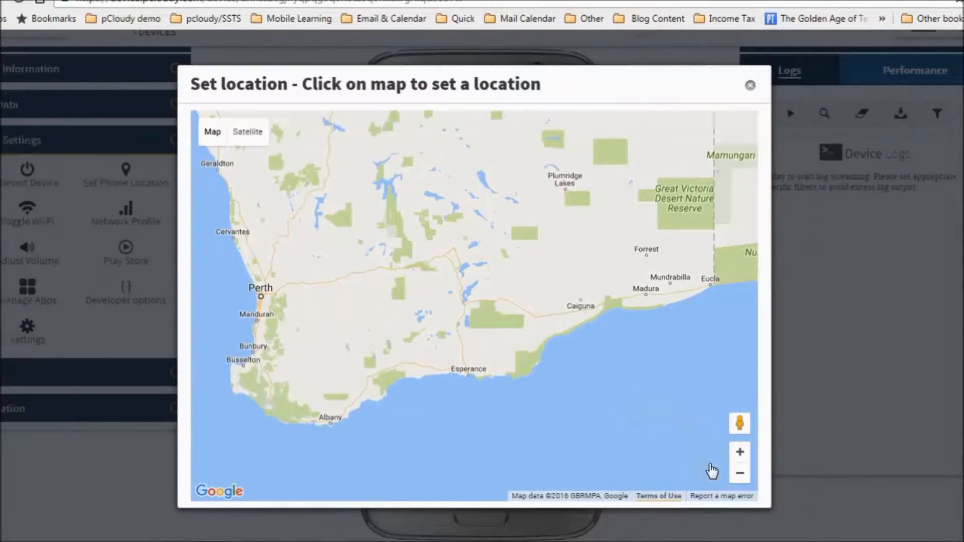
click(740, 473)
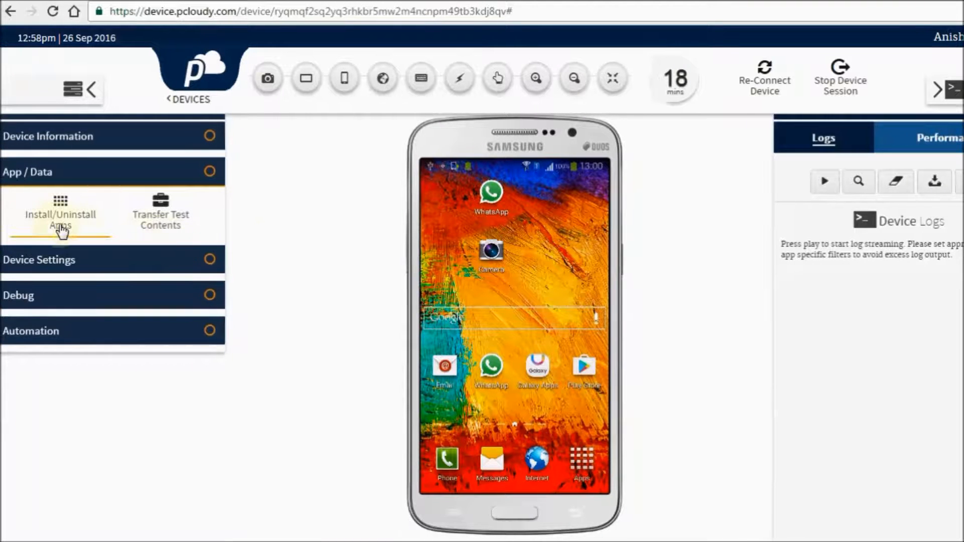
Step: Install and launch the NotePad apk found by searching 'note', then close the apps window
click(60, 213)
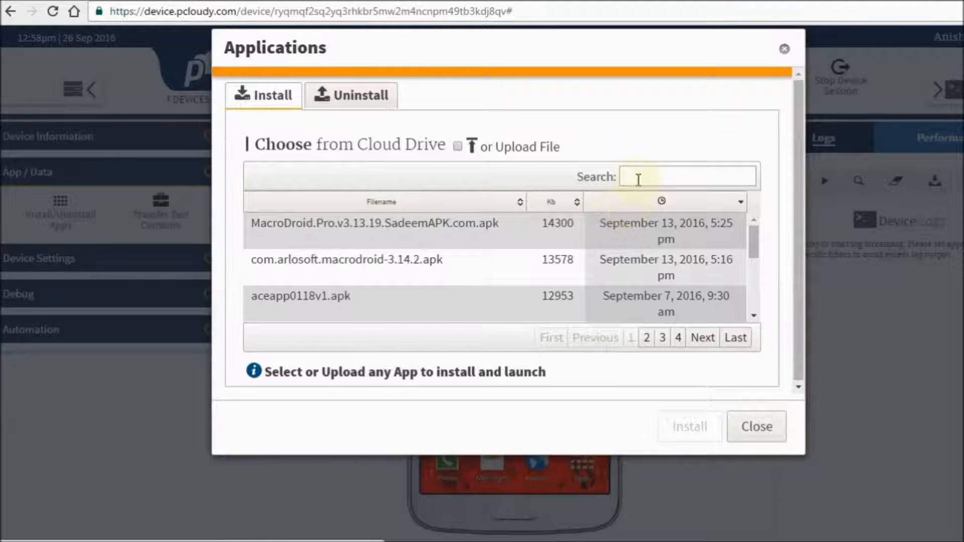
text(note)
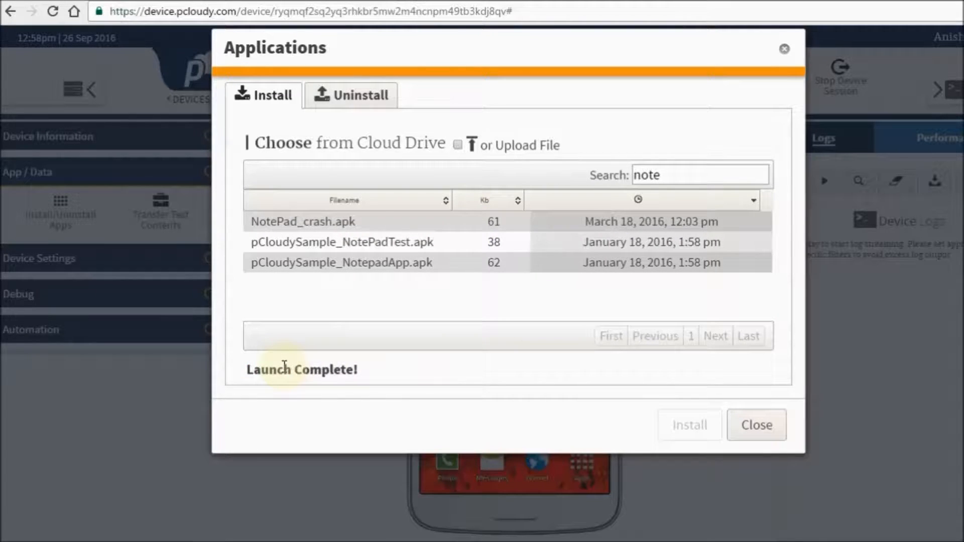
click(756, 424)
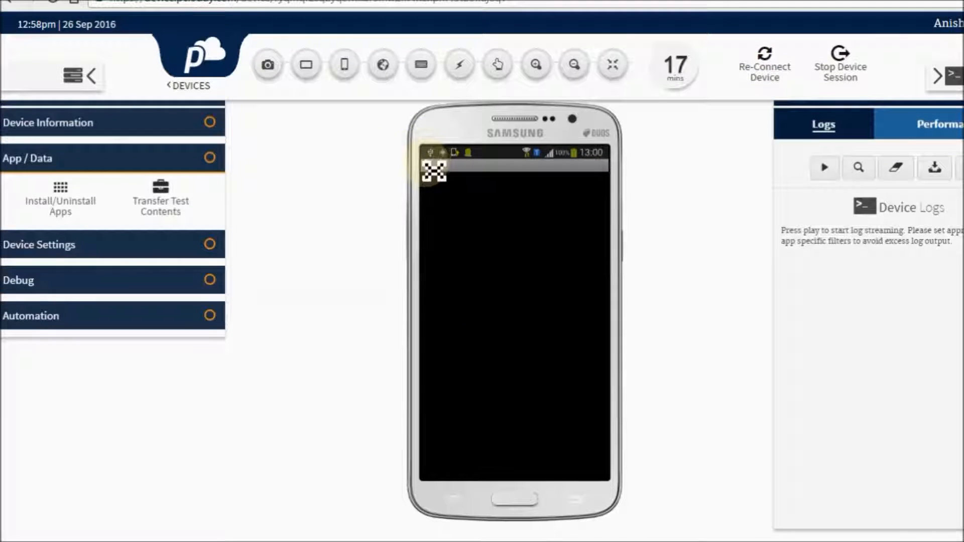
Step: Add an untitled note from NotePad's menu and tap into it, triggering 'NotePad has stopped'
click(462, 498)
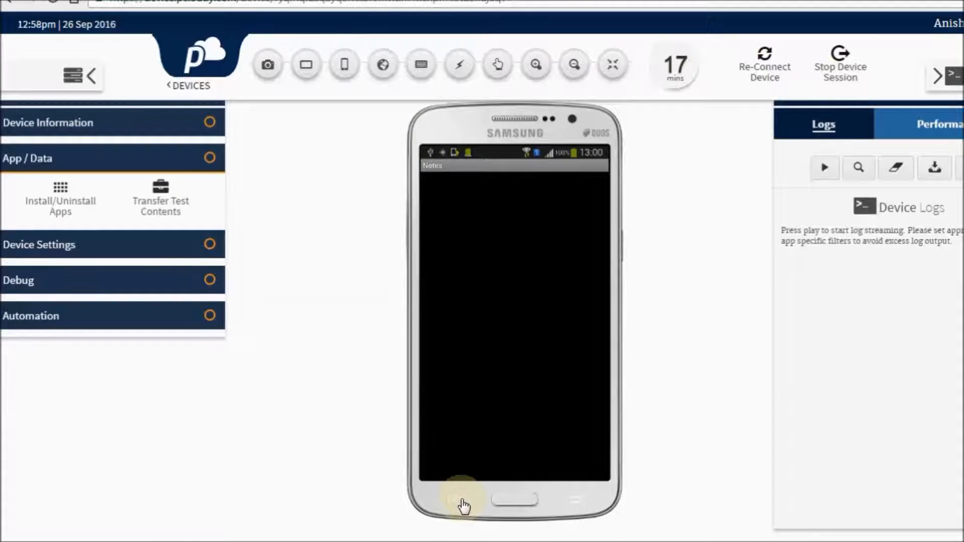
click(460, 499)
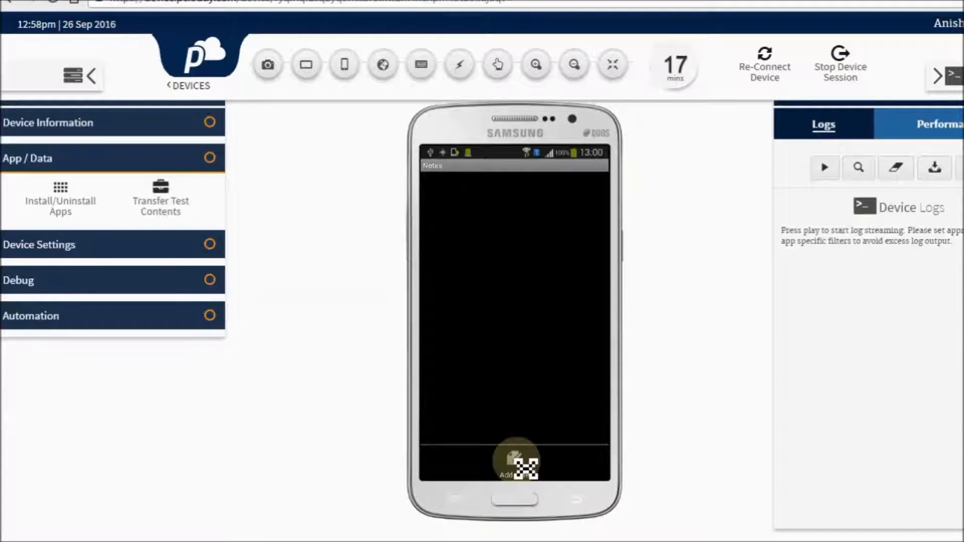
click(516, 460)
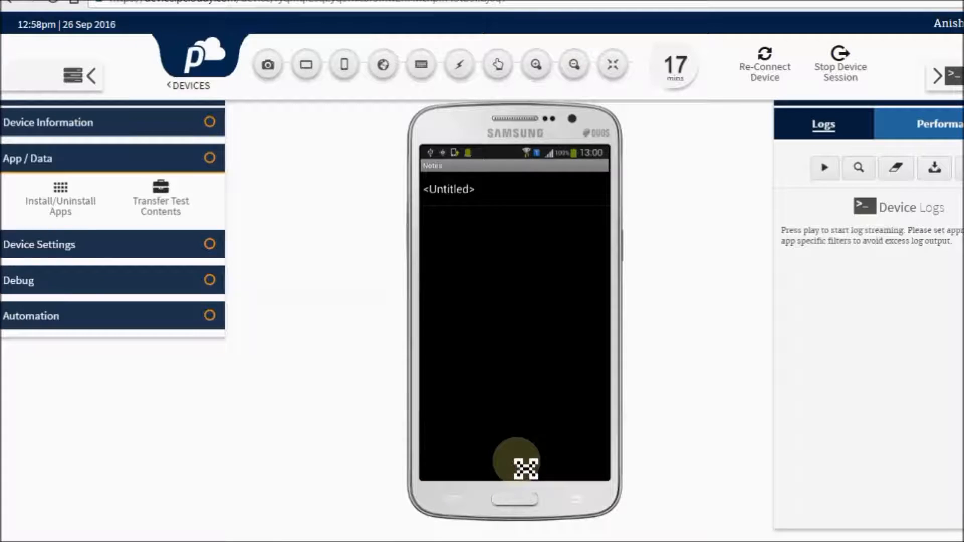
click(458, 65)
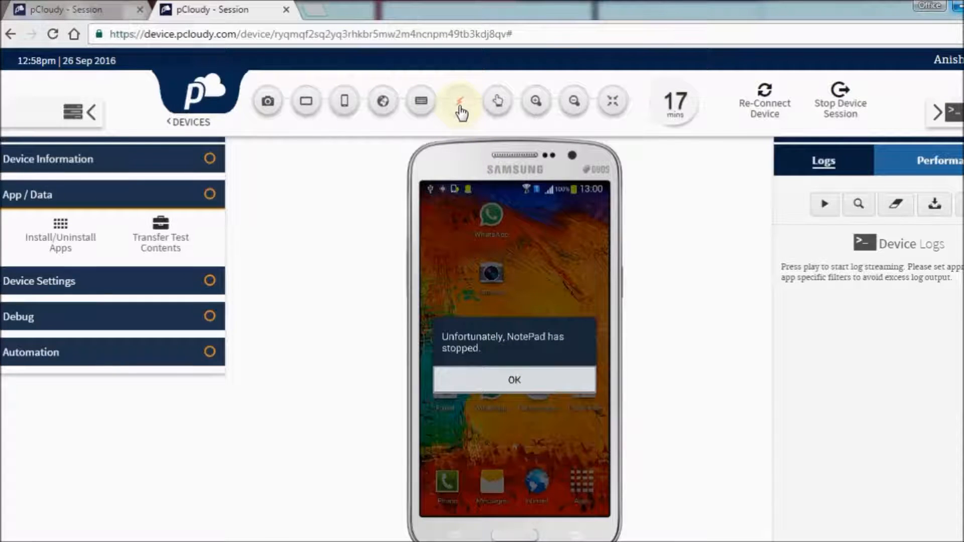
click(460, 99)
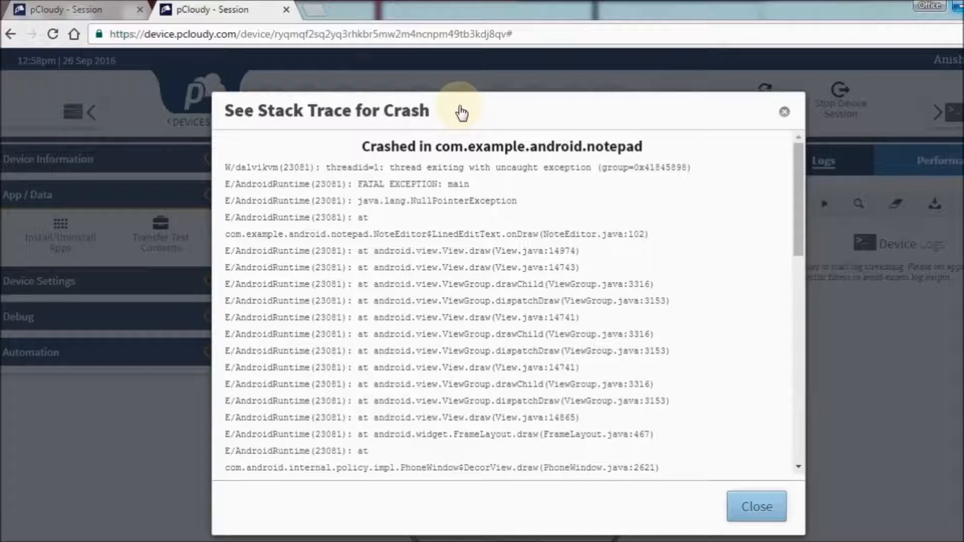
mouse_move(358, 184)
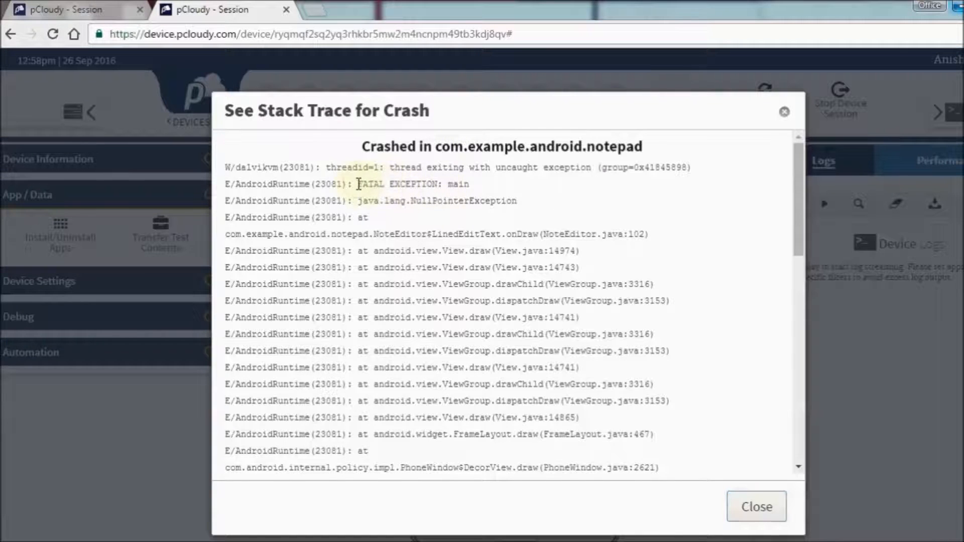
double_click(415, 184)
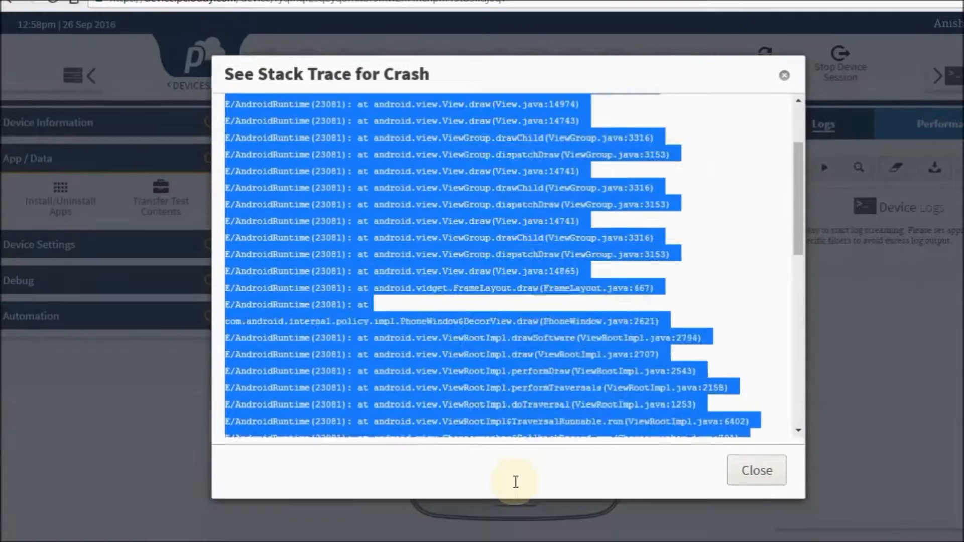
scroll(down, 3)
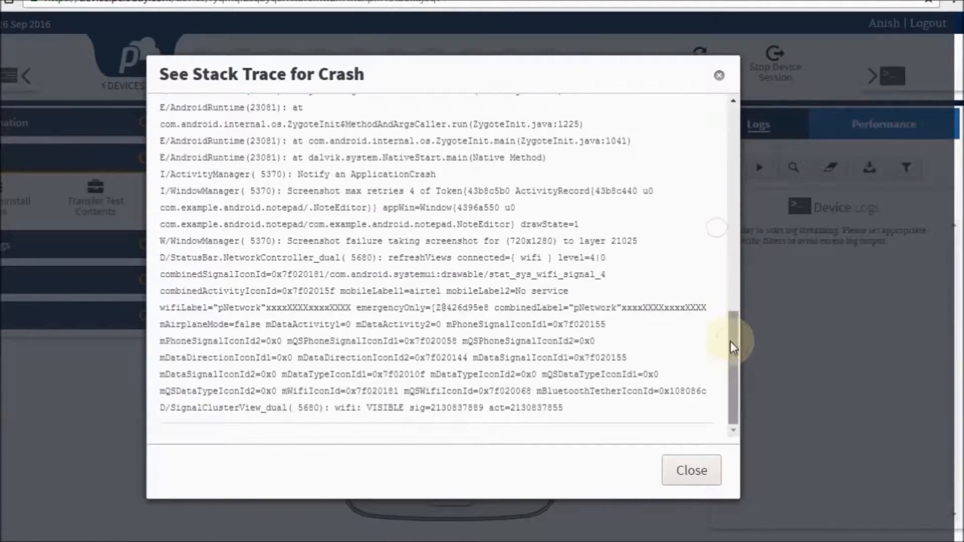
scroll(up, 3)
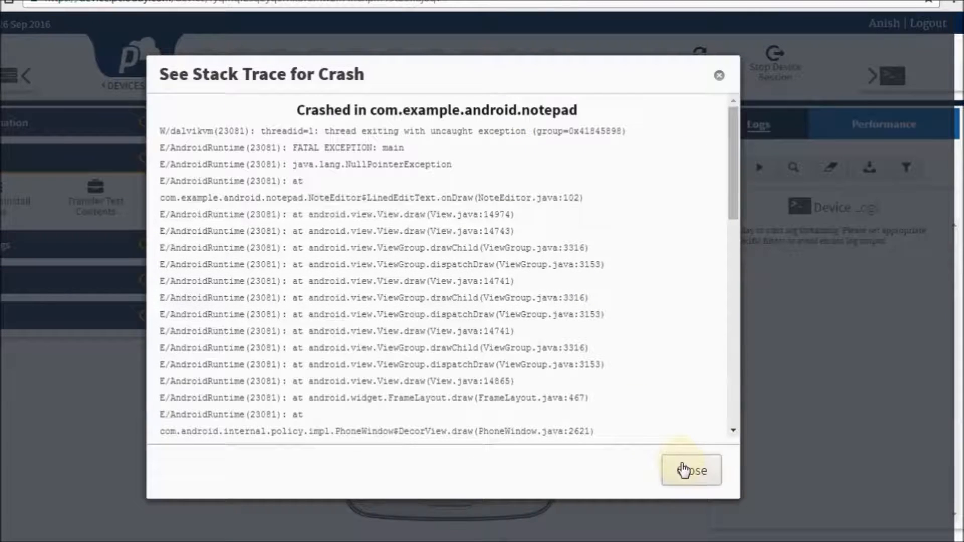
click(691, 471)
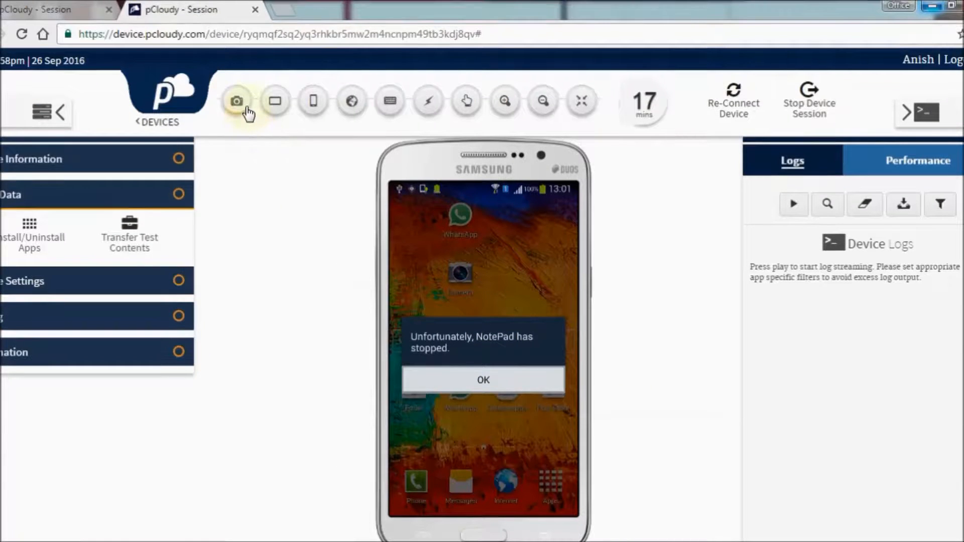
Step: Capture and view a PNG screenshot of the NotePad crash, then expand the Debug options
click(237, 100)
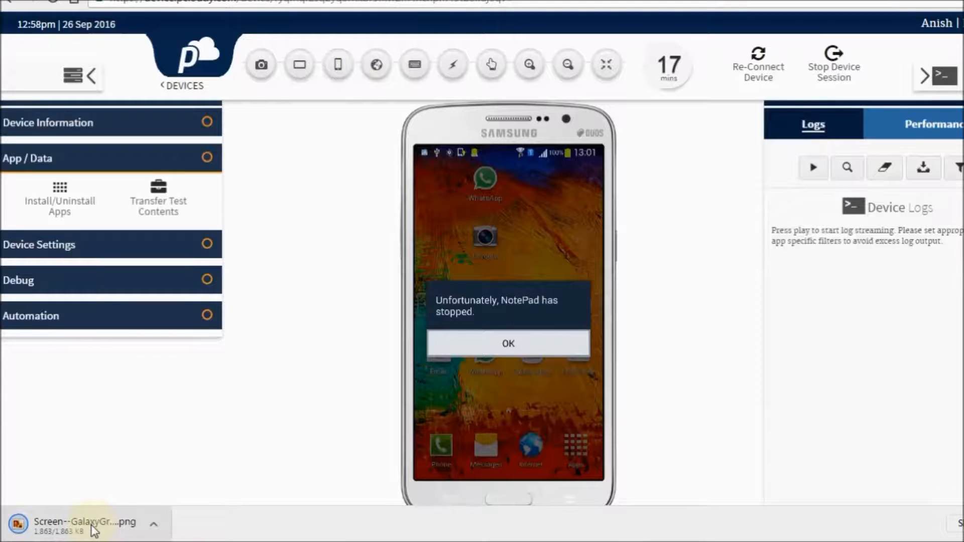
click(83, 527)
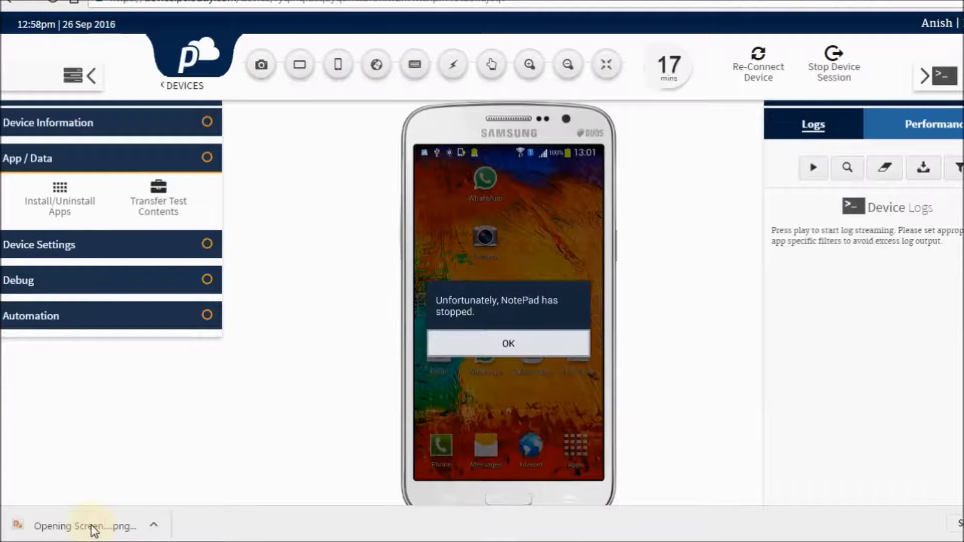
click(79, 526)
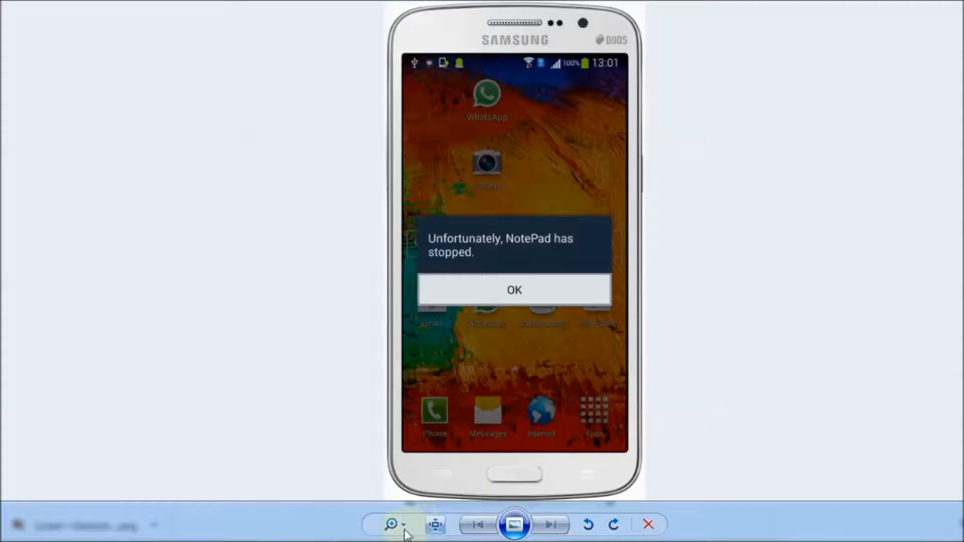
click(400, 523)
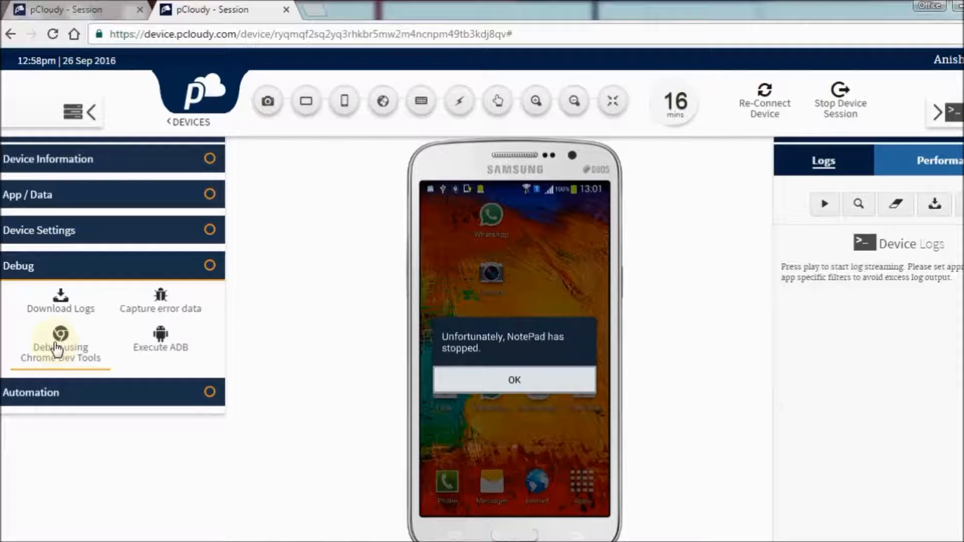
Step: Capture error data with a longer duration and download the Bug-1474875111.zip report
click(159, 301)
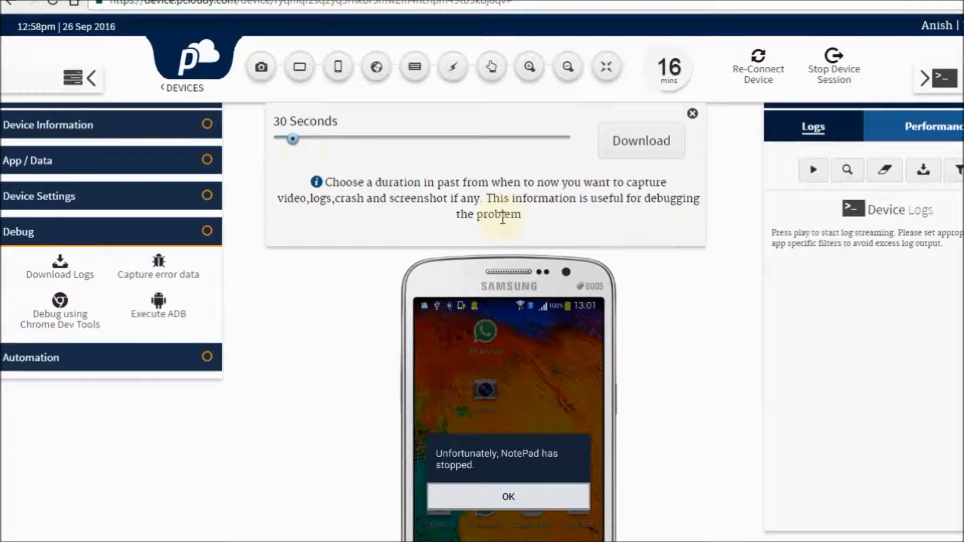
drag(292, 139, 335, 139)
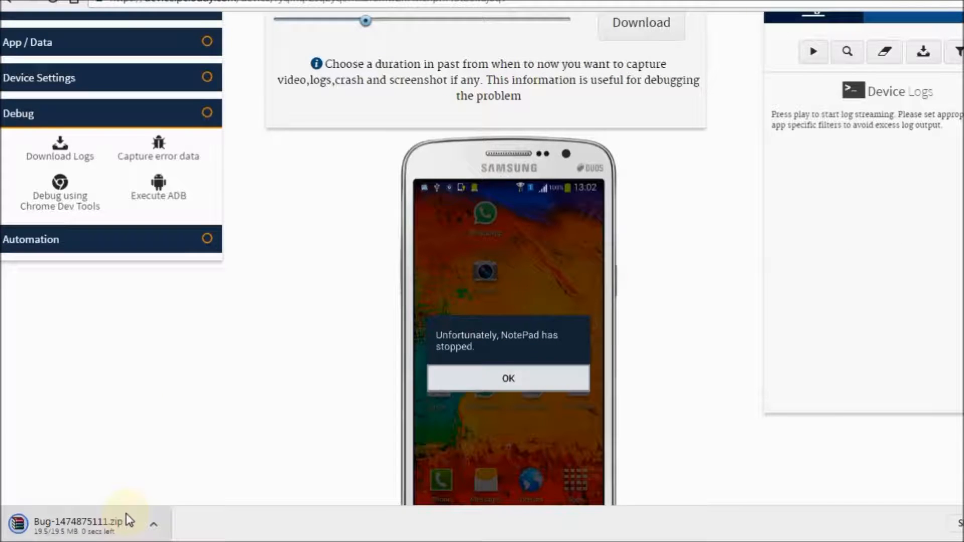
click(154, 524)
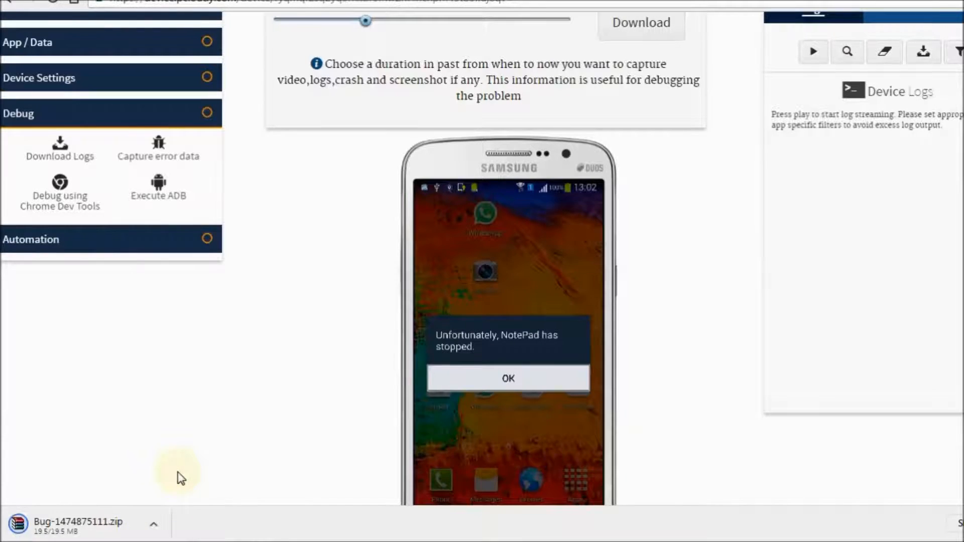
click(69, 526)
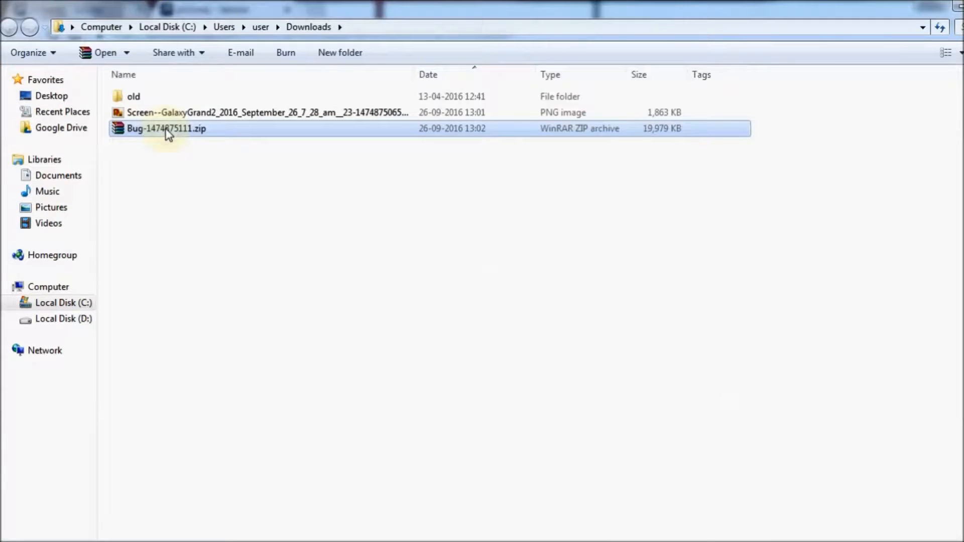
right_click(167, 128)
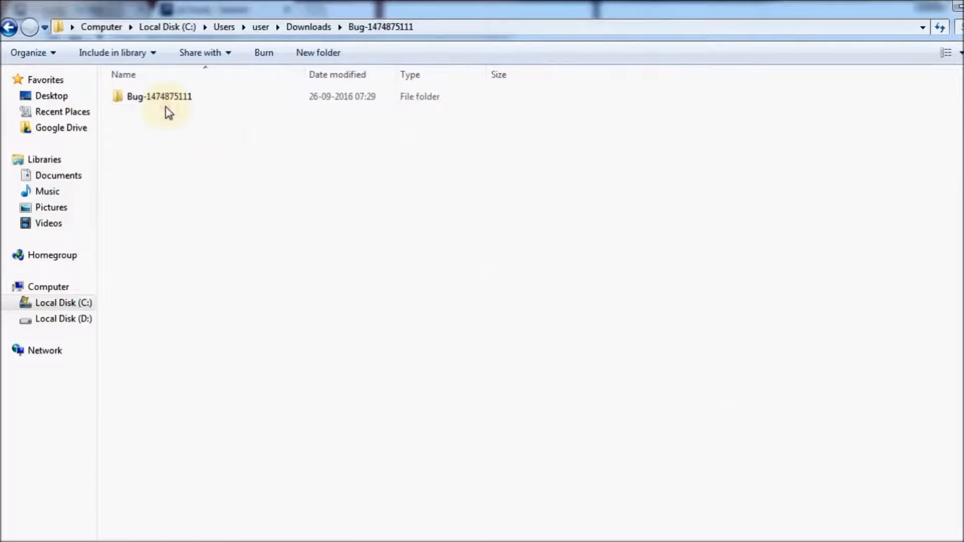
double_click(158, 97)
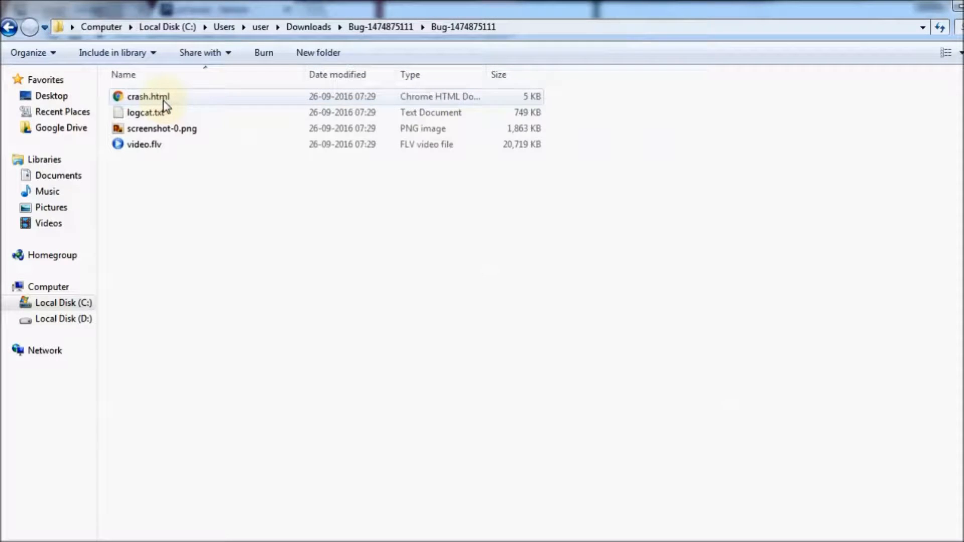
Step: Inspect crash.html, logcat.txt and screenshot-0.png, then play video.flv in VLC
click(149, 96)
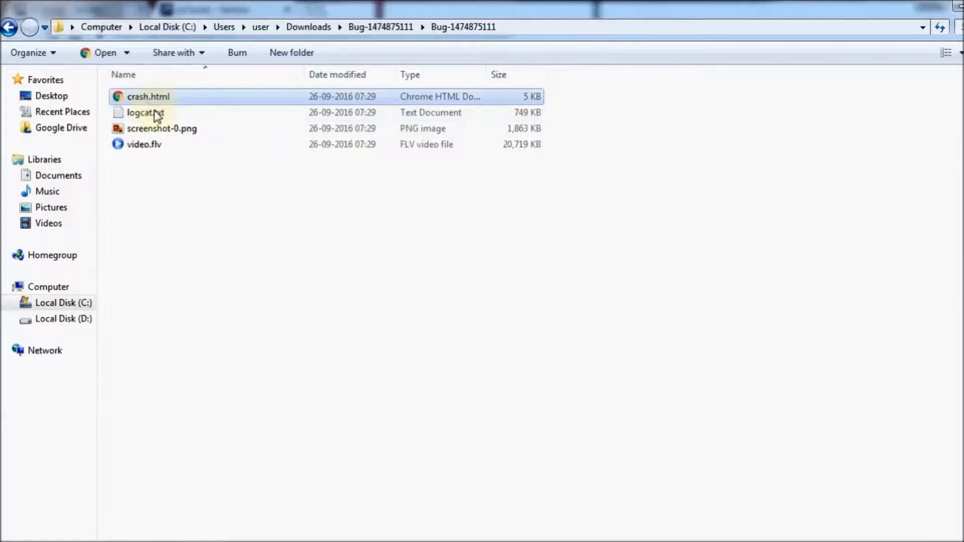
click(161, 128)
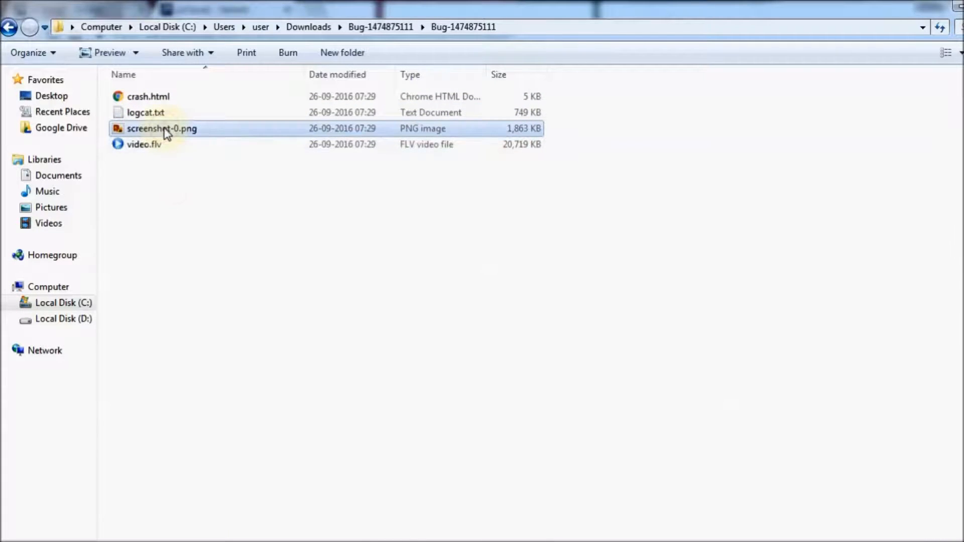
double_click(161, 128)
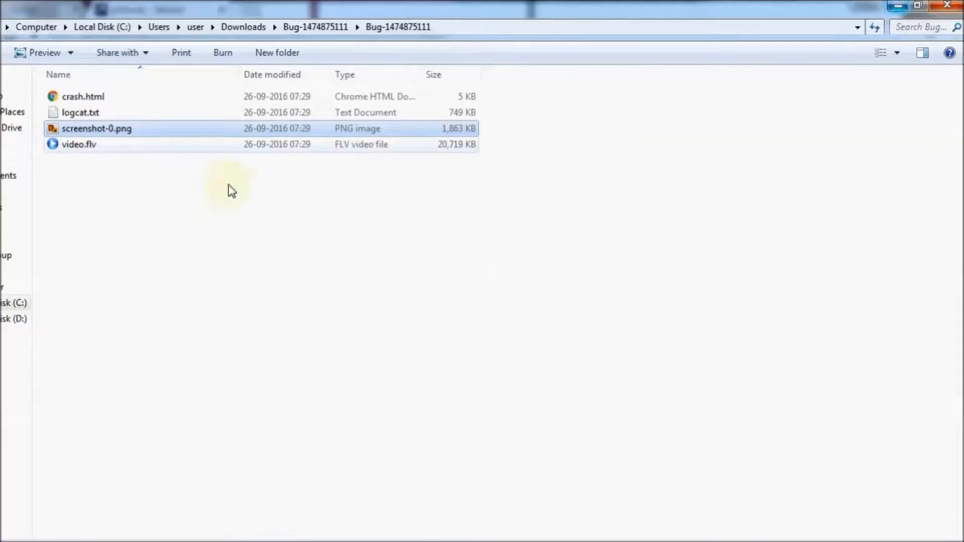
right_click(79, 144)
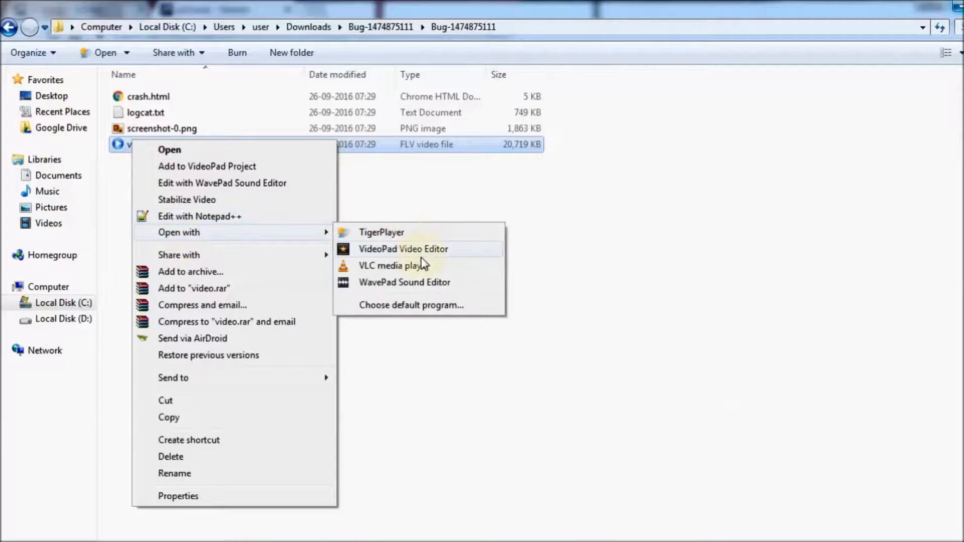
click(422, 274)
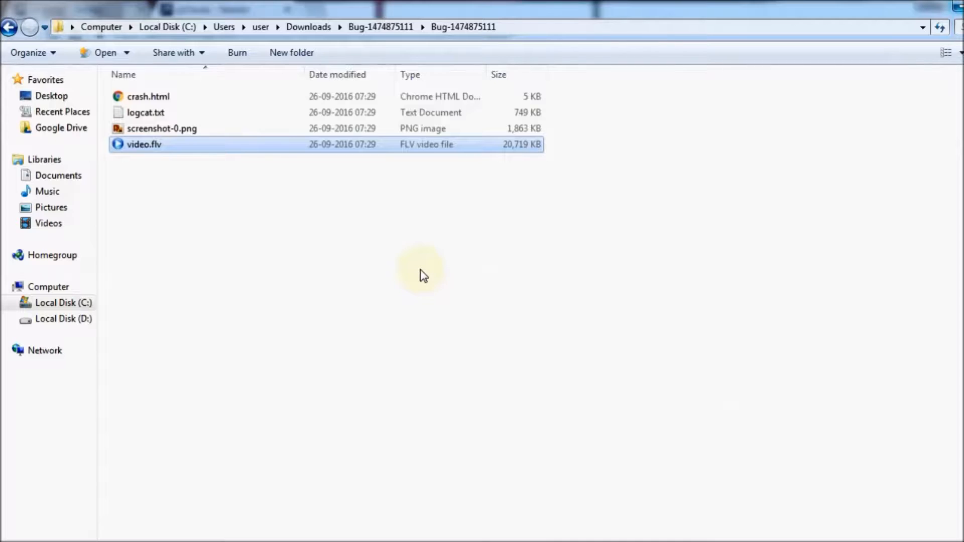
double_click(144, 144)
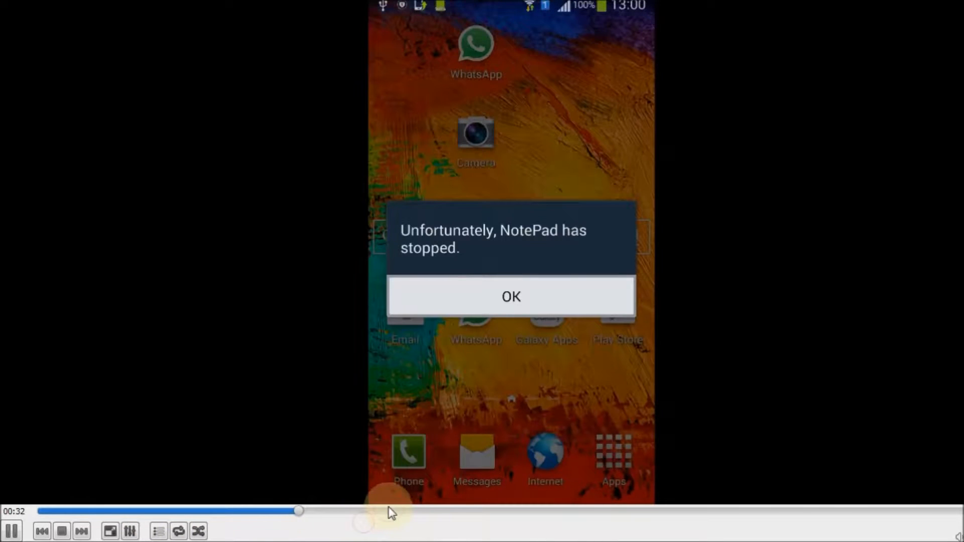
mouse_move(367, 513)
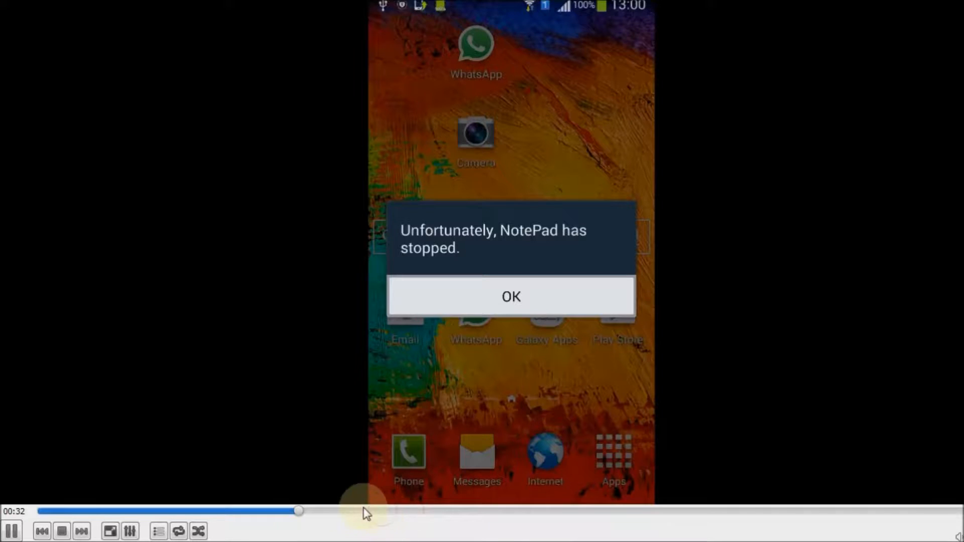
mouse_move(351, 520)
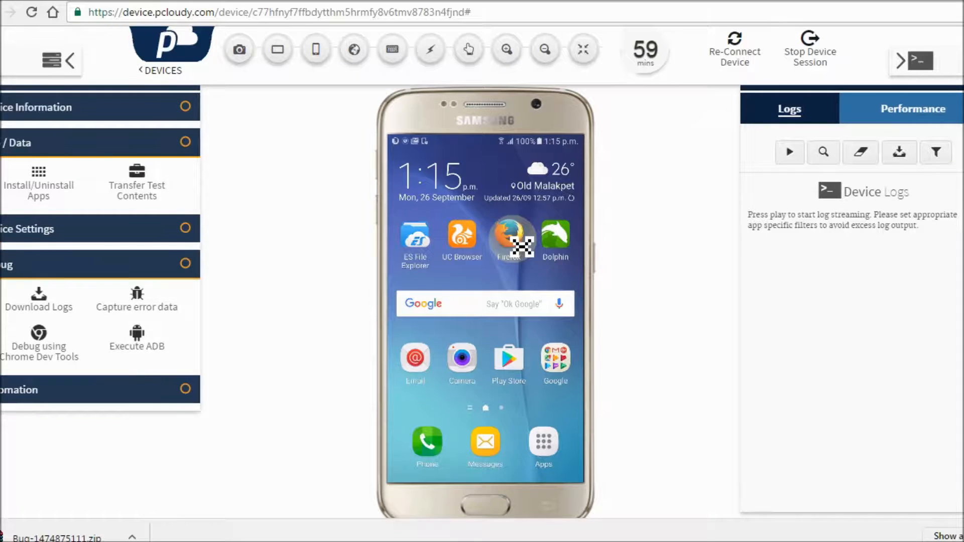
mouse_move(508, 240)
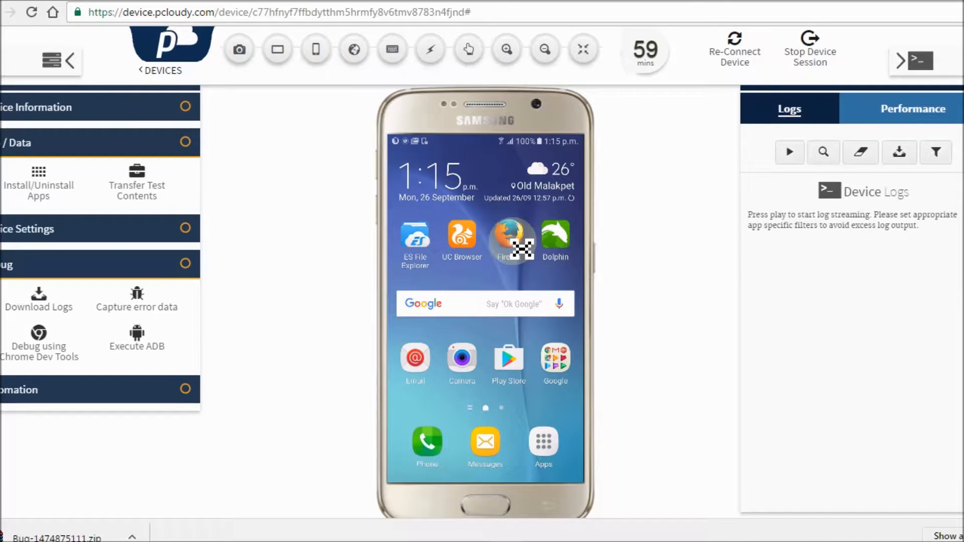
Step: Open Firefox on the Samsung and focus its address bar, then return to the home screen
click(508, 236)
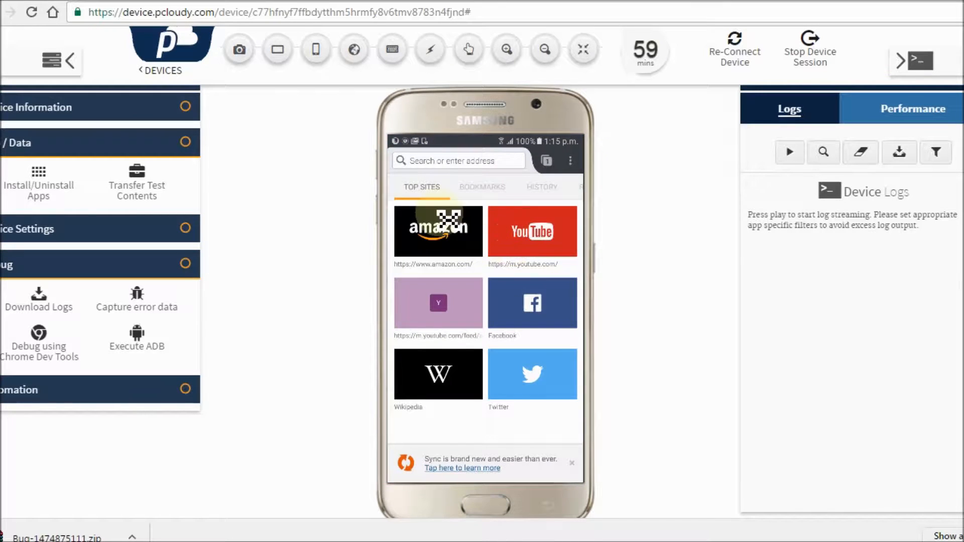
click(458, 160)
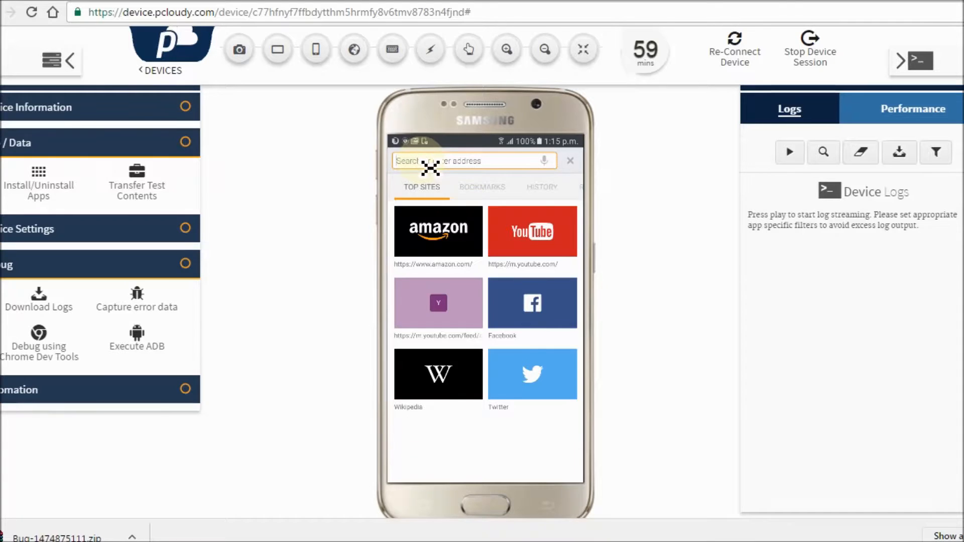
click(471, 160)
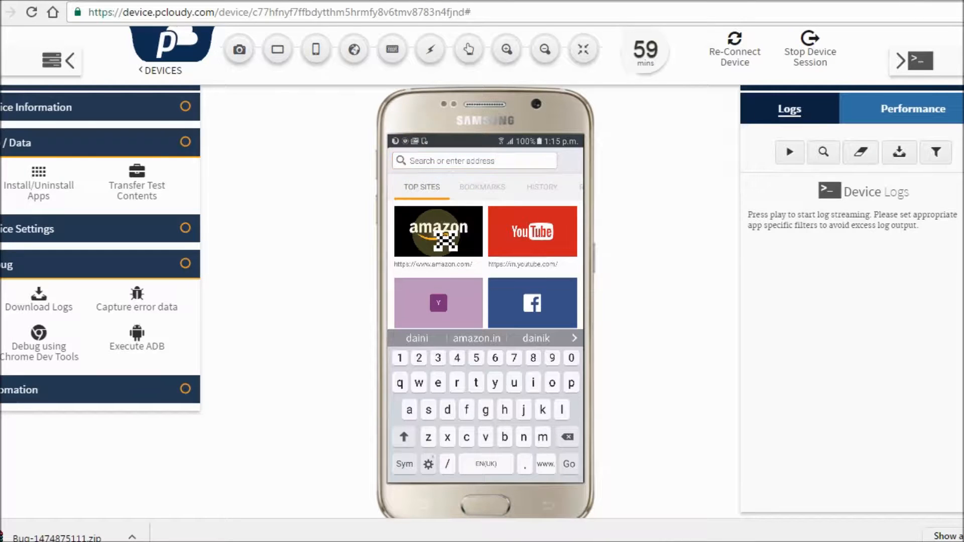
click(438, 232)
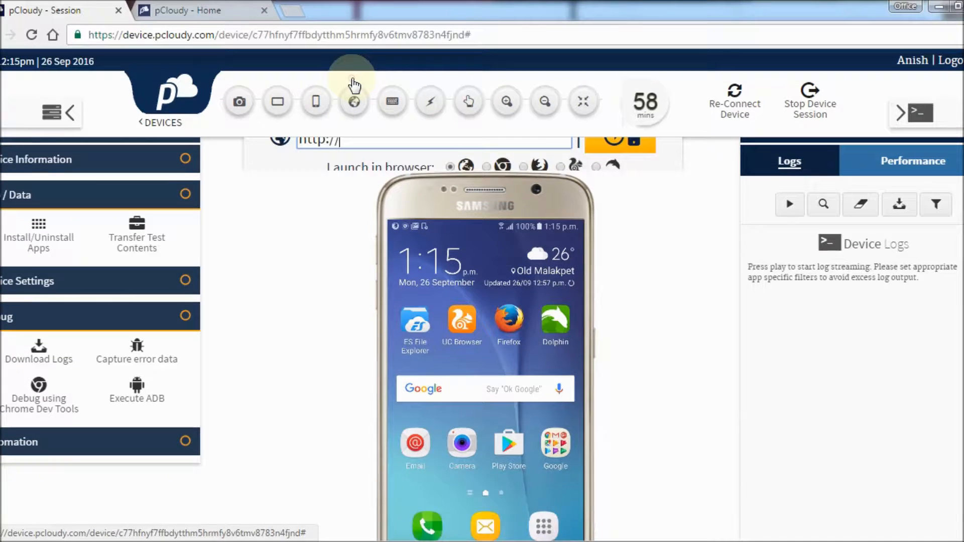
click(353, 101)
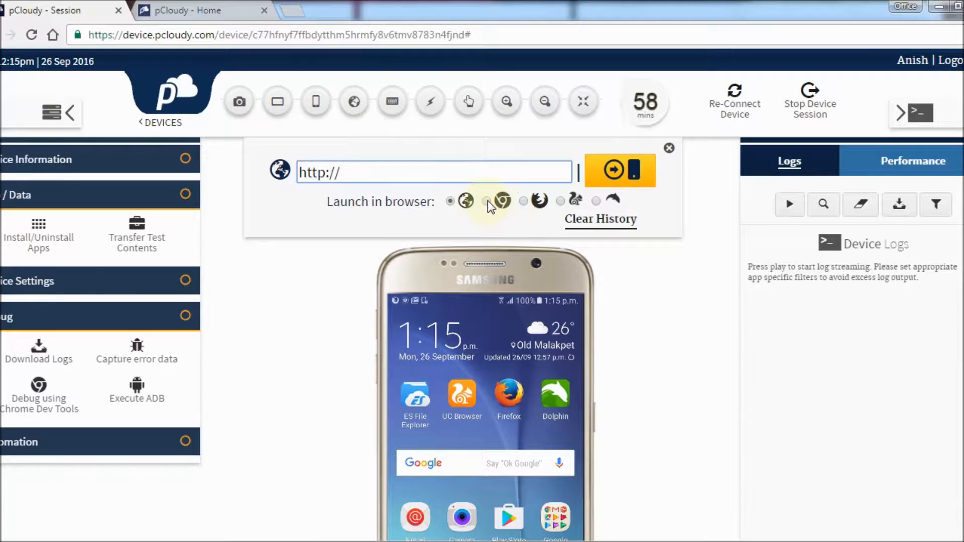
click(560, 201)
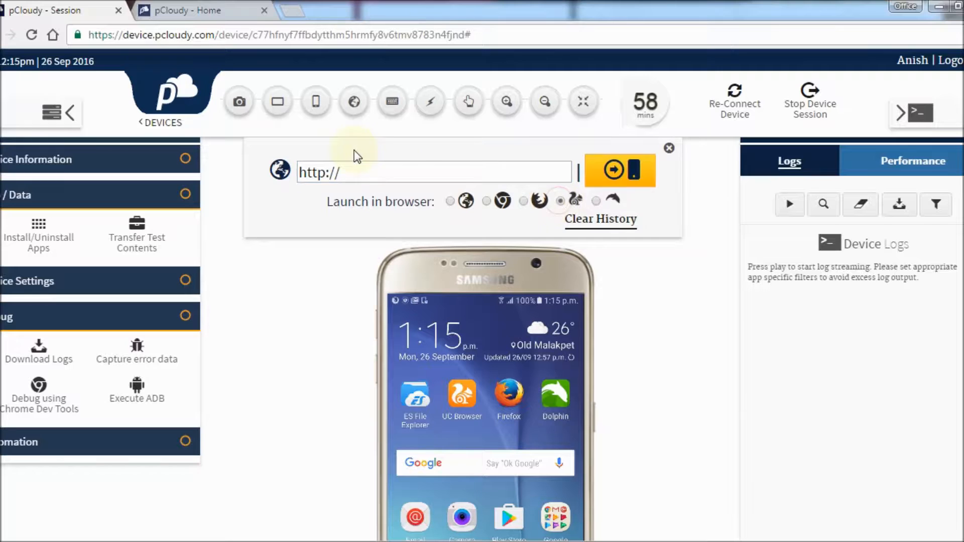
text(www)
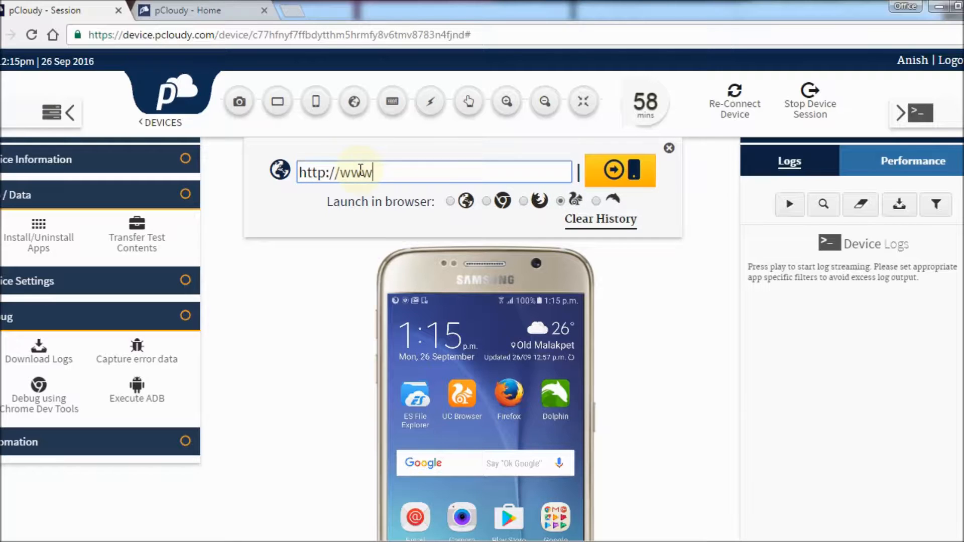
text(.pcloud)
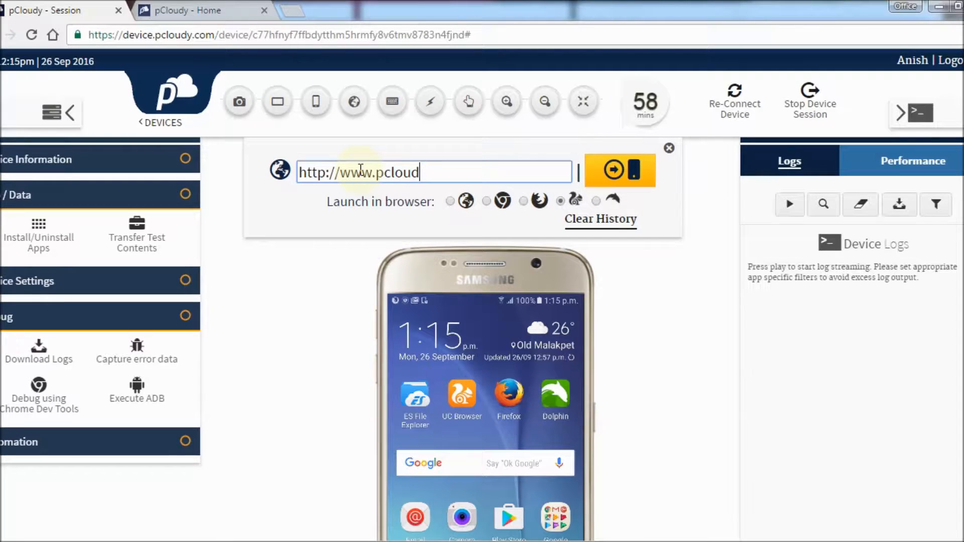
text(.com)
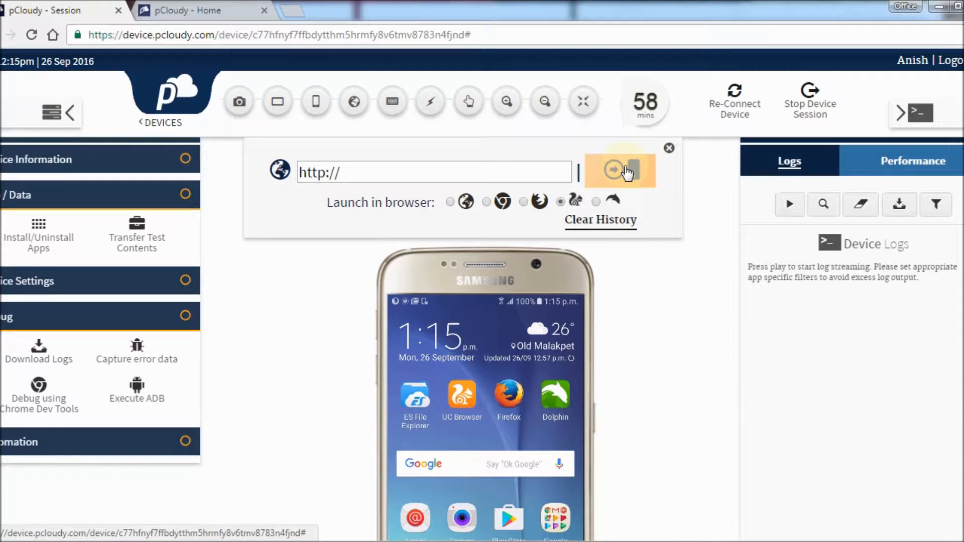
click(619, 170)
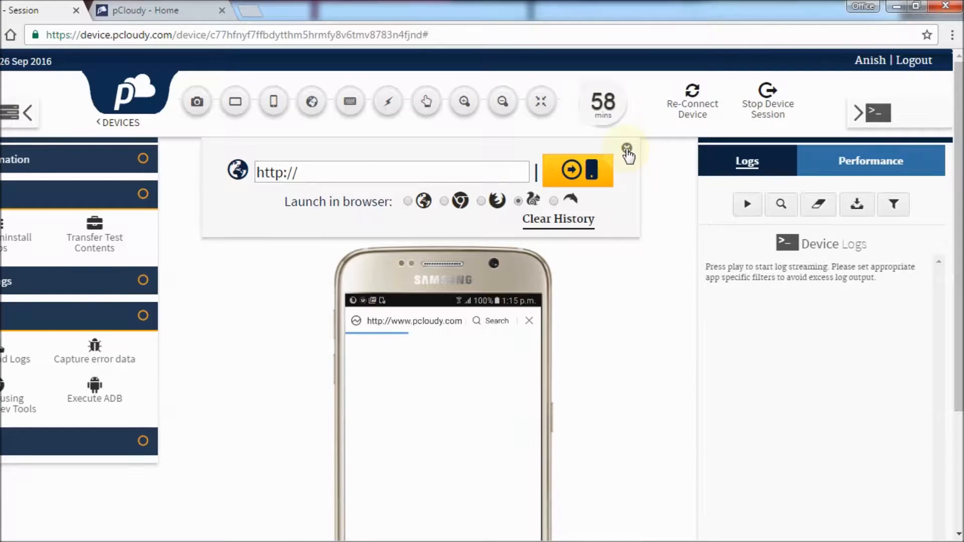
click(569, 170)
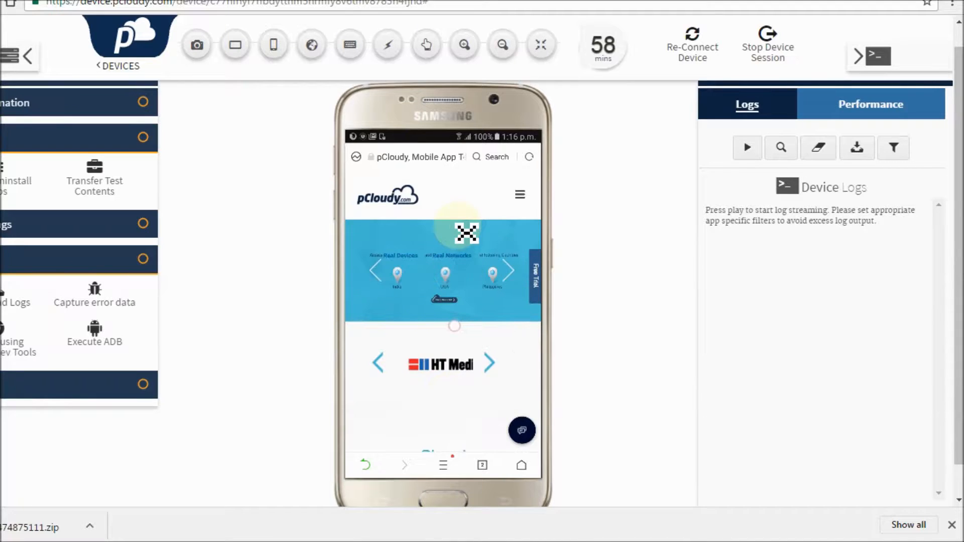
scroll(down, 3)
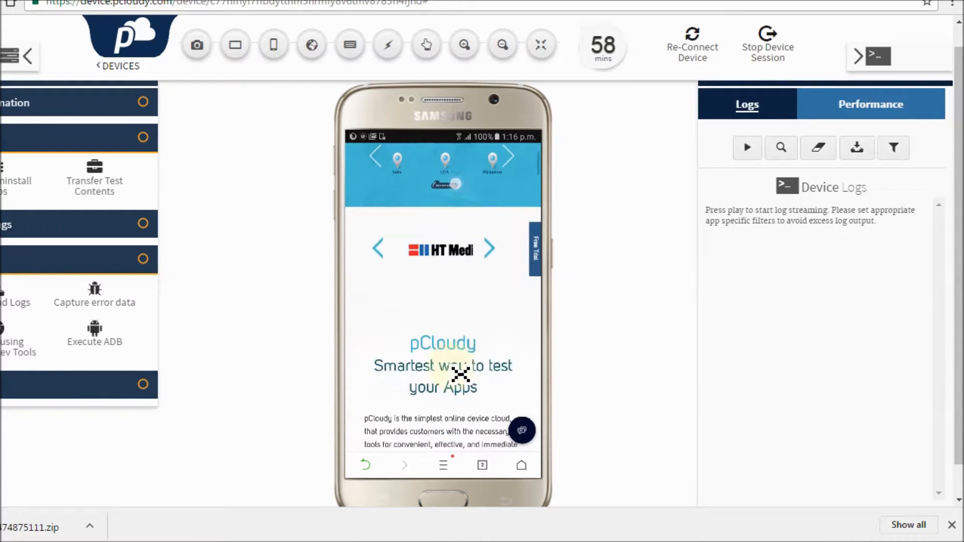
scroll(down, 3)
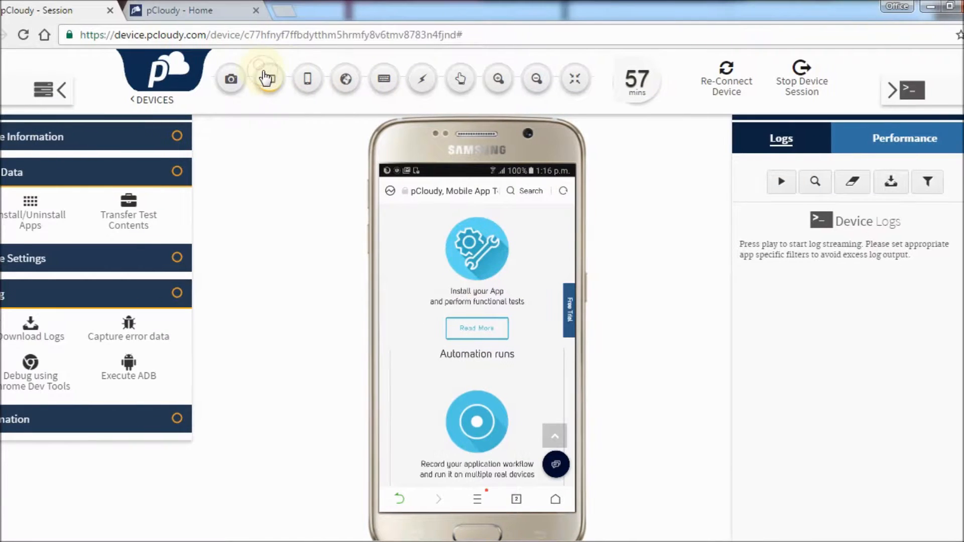
Step: Rotate the Samsung to landscape, back to portrait, and return to its home screen
click(268, 79)
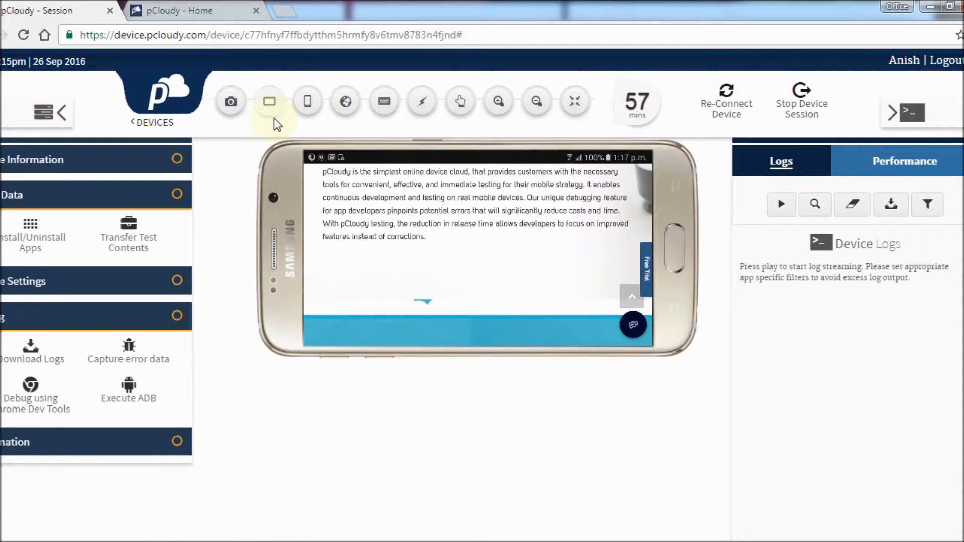
click(269, 101)
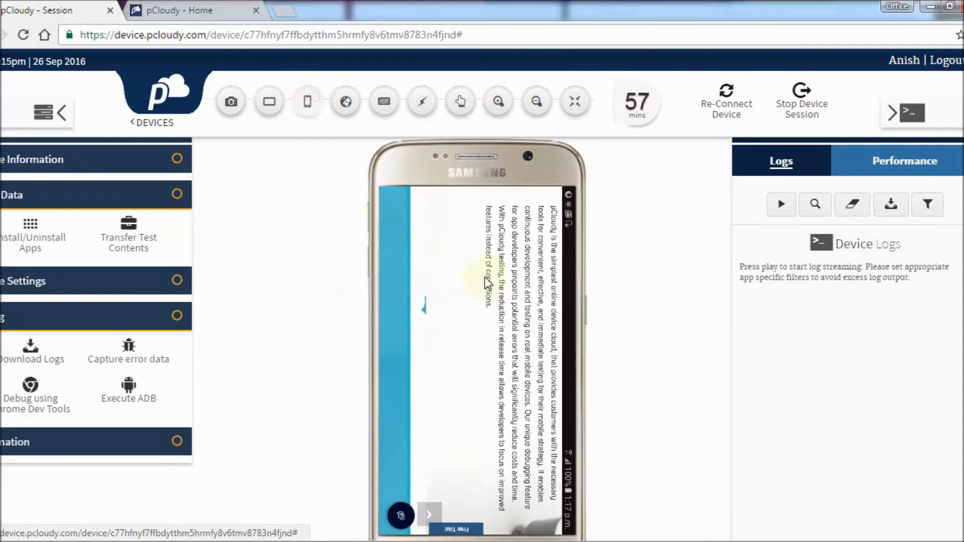
click(384, 102)
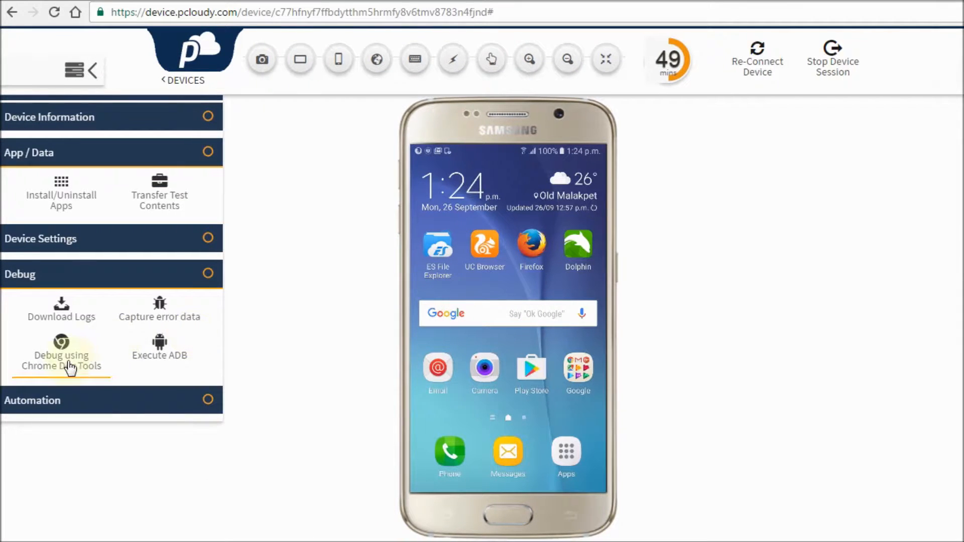
click(60, 361)
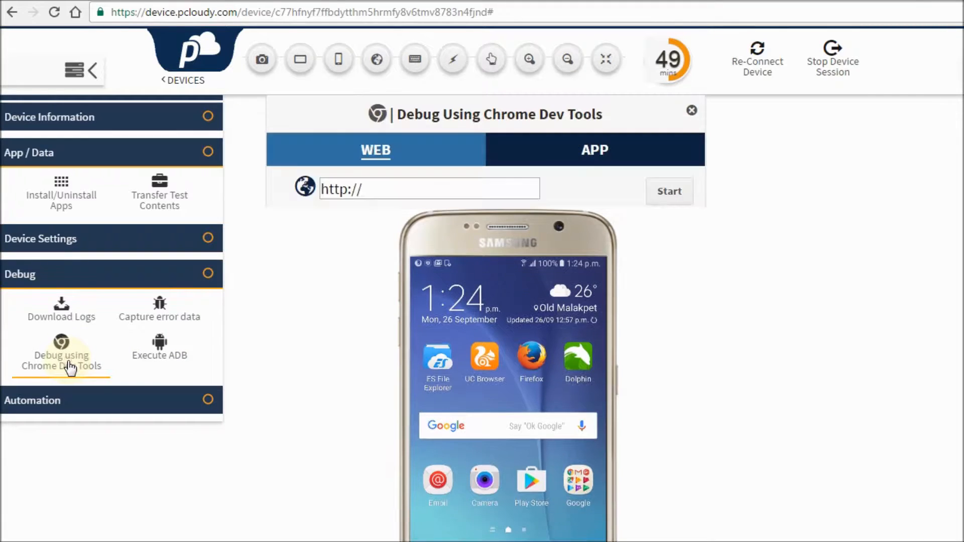
click(428, 188)
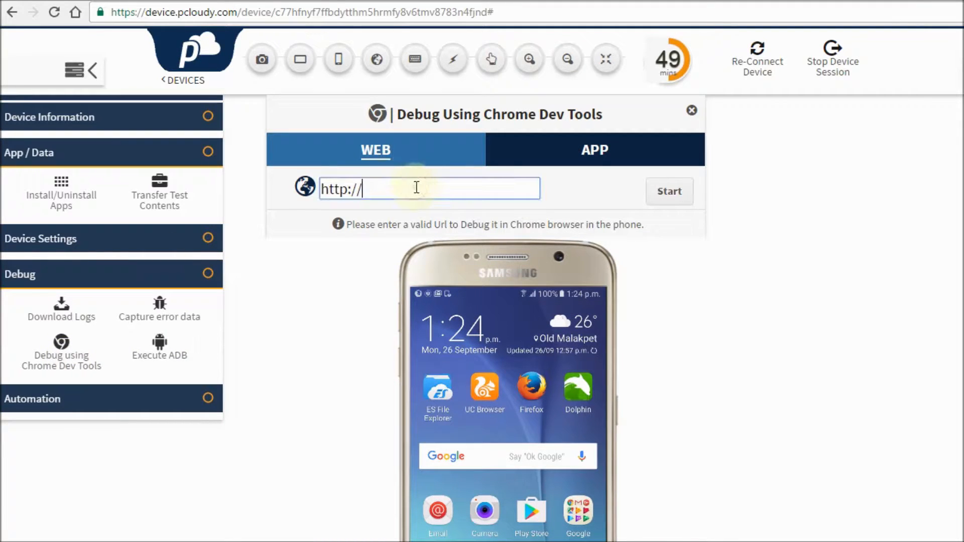
text(www.bookmyshow)
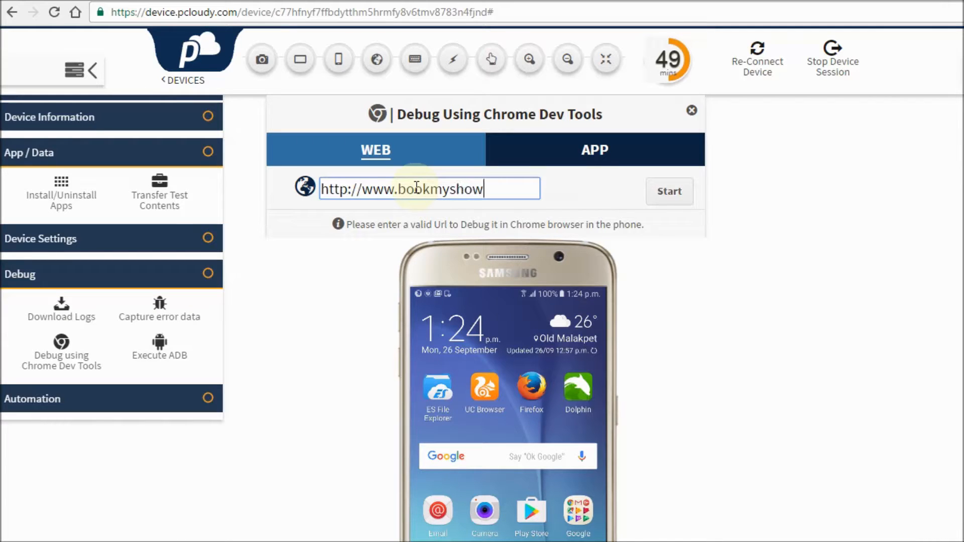
text(.com)
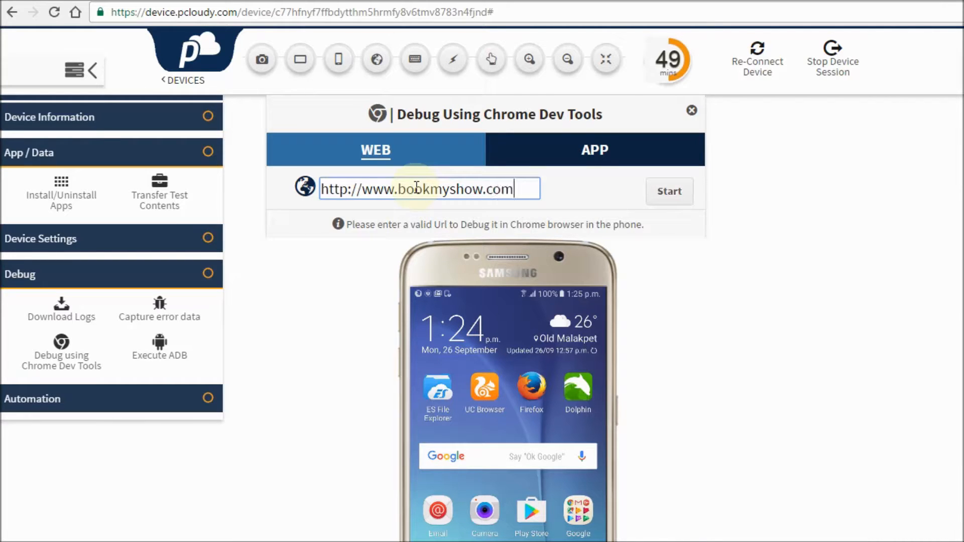
click(669, 191)
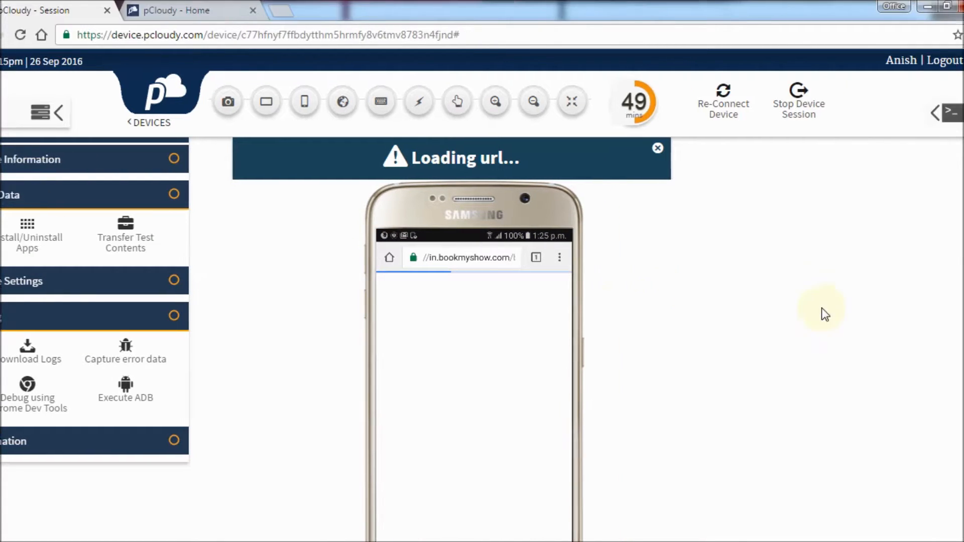
click(34, 391)
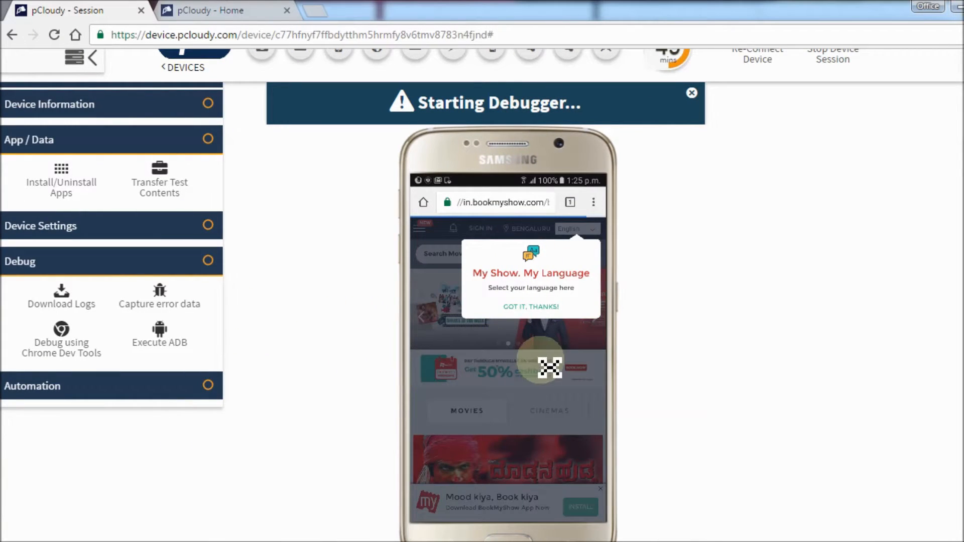
Step: Open the DevTools window beside pCloudy and inspect BookMyShow's search box element
click(61, 342)
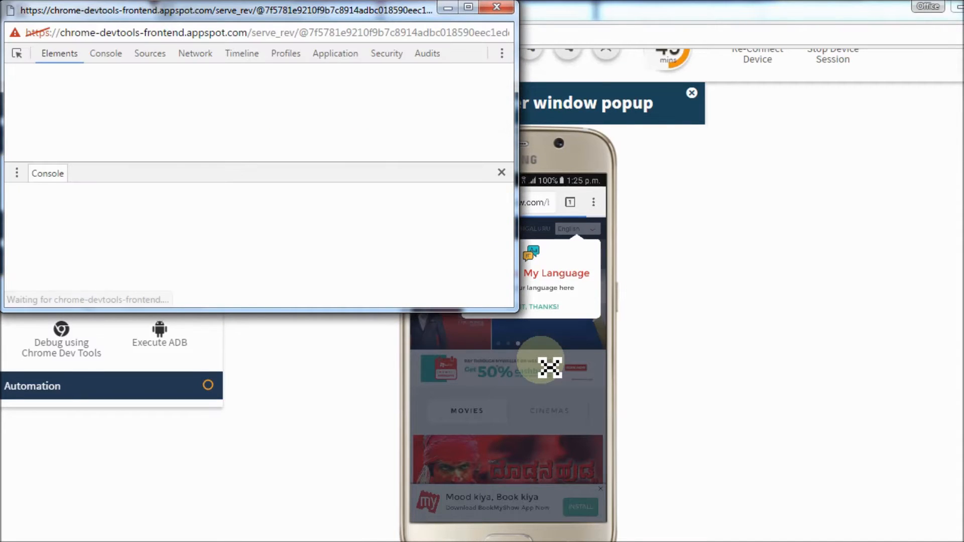
click(502, 32)
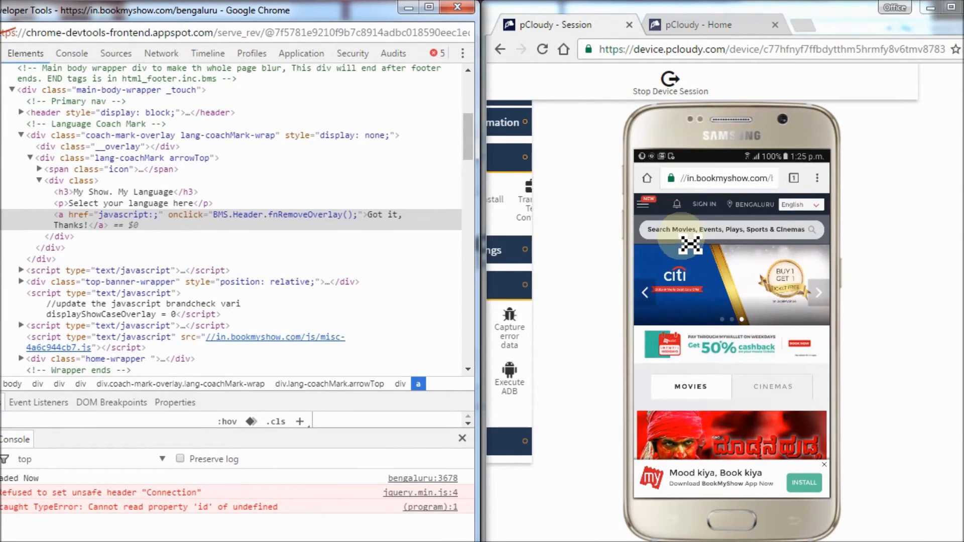
click(729, 230)
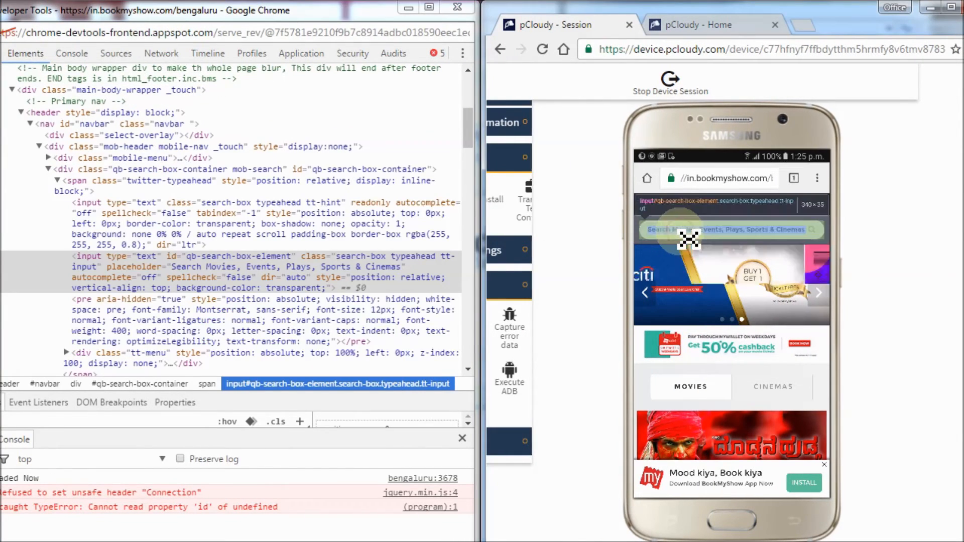